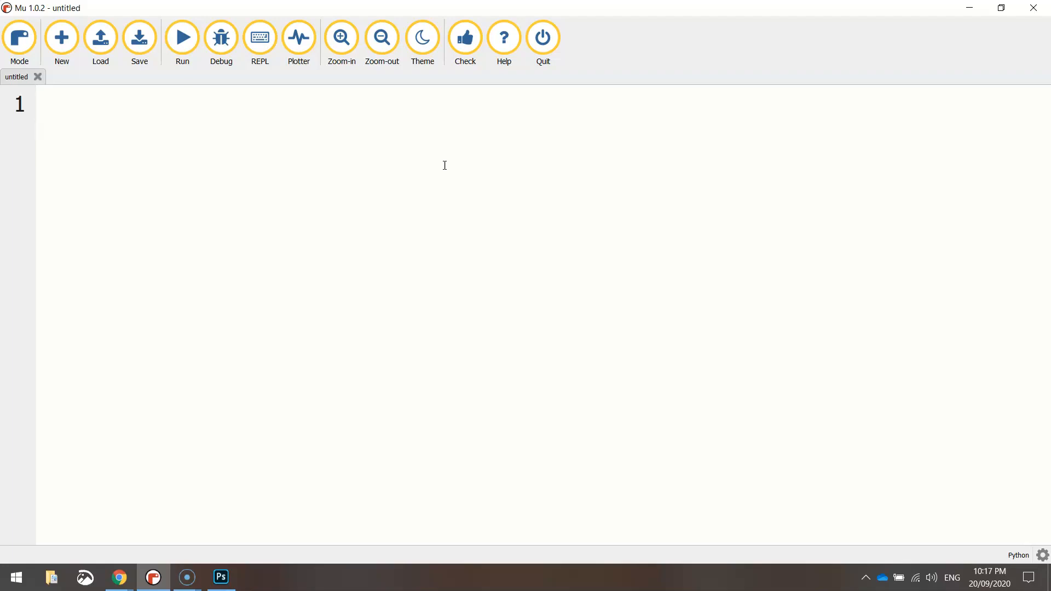
Step: Write line 1: num1 = input("Enter the first number: ")
type("num1")
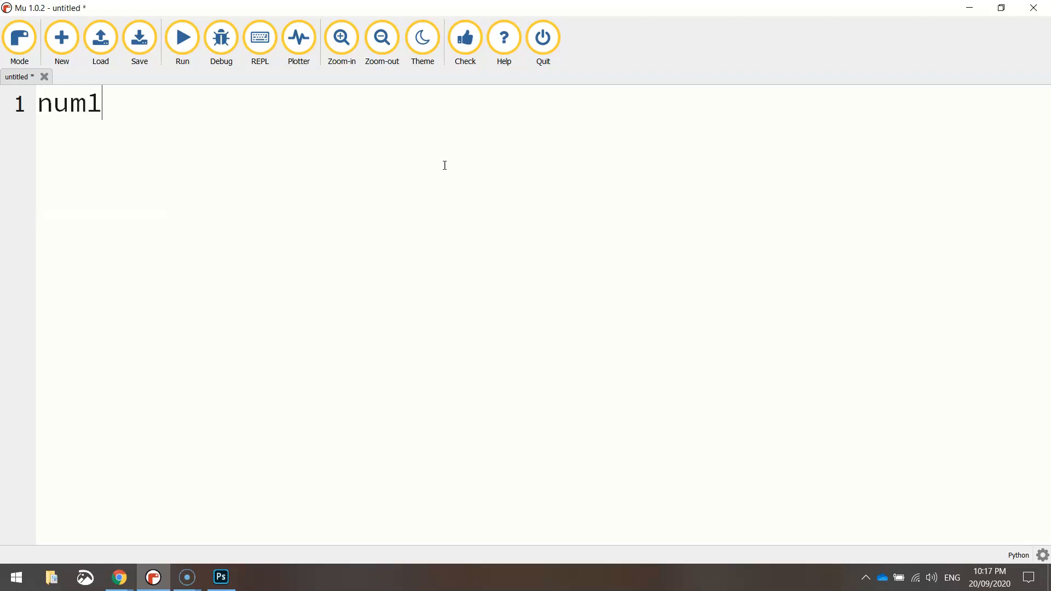
type("n")
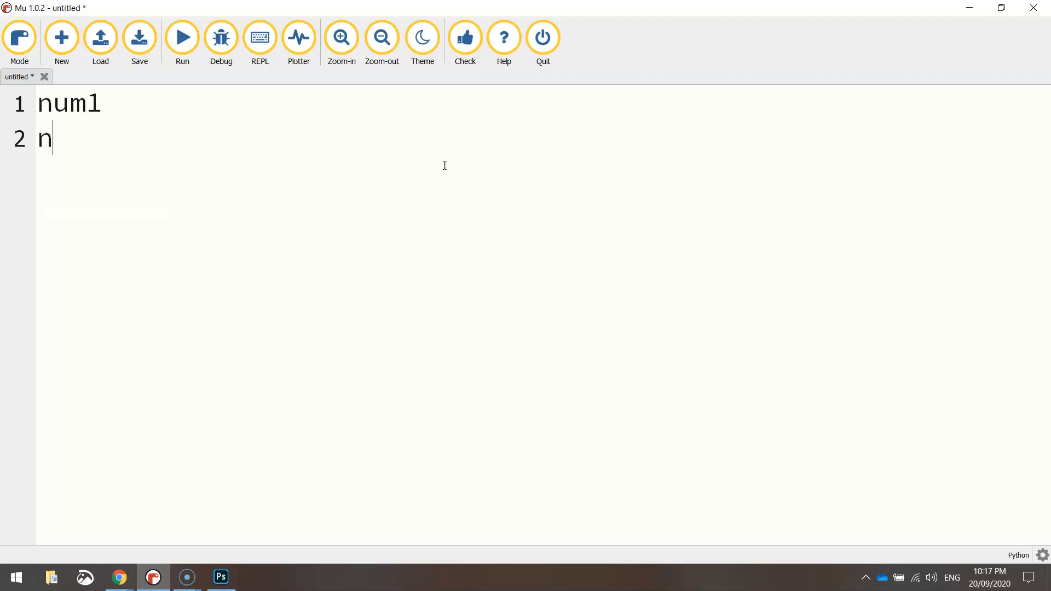
type("um2")
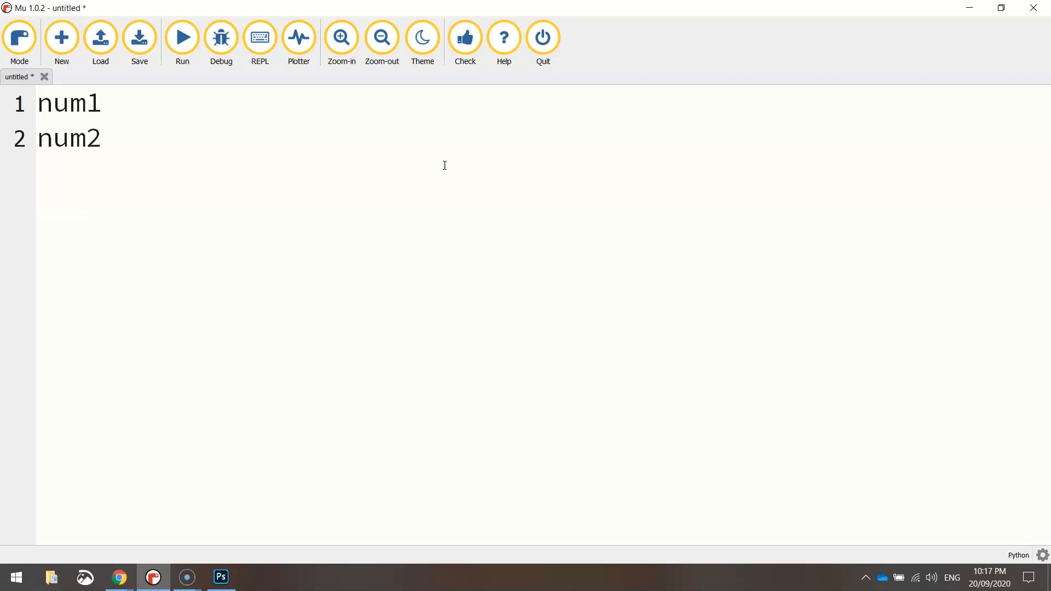
type("=")
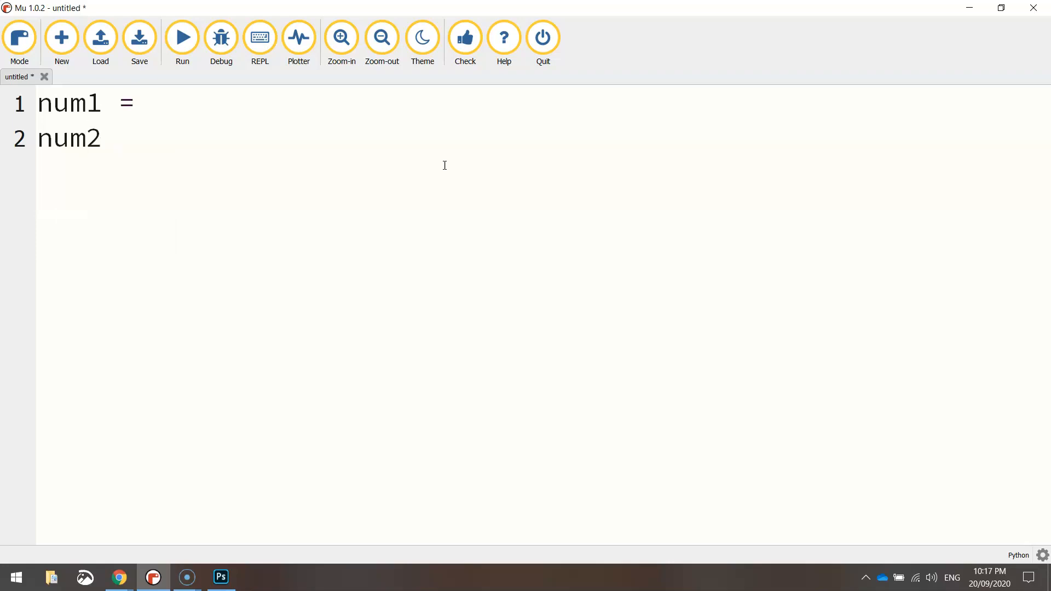
type("input")
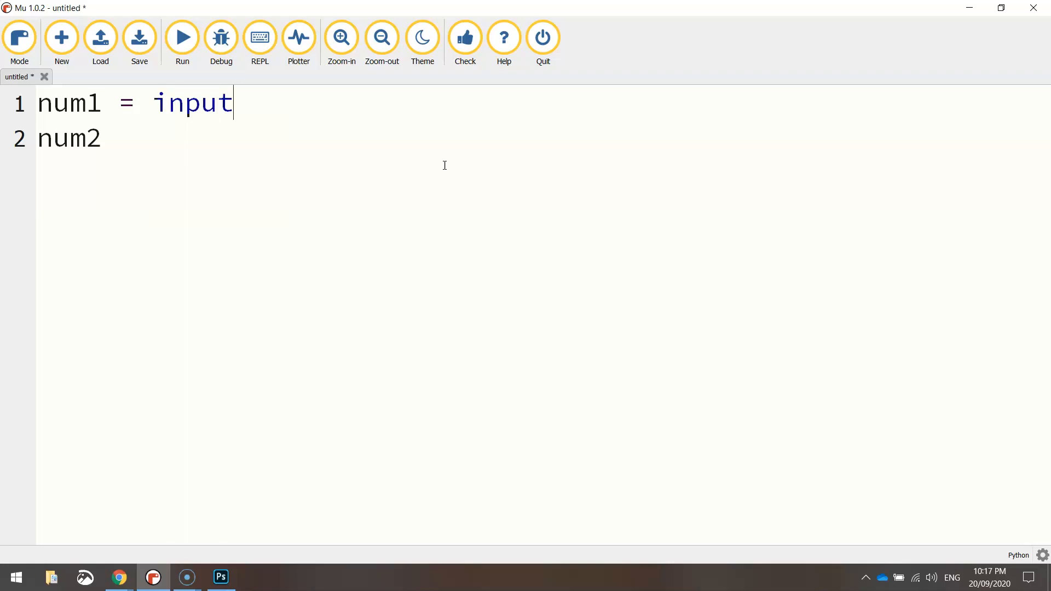
type("(\"Enter")
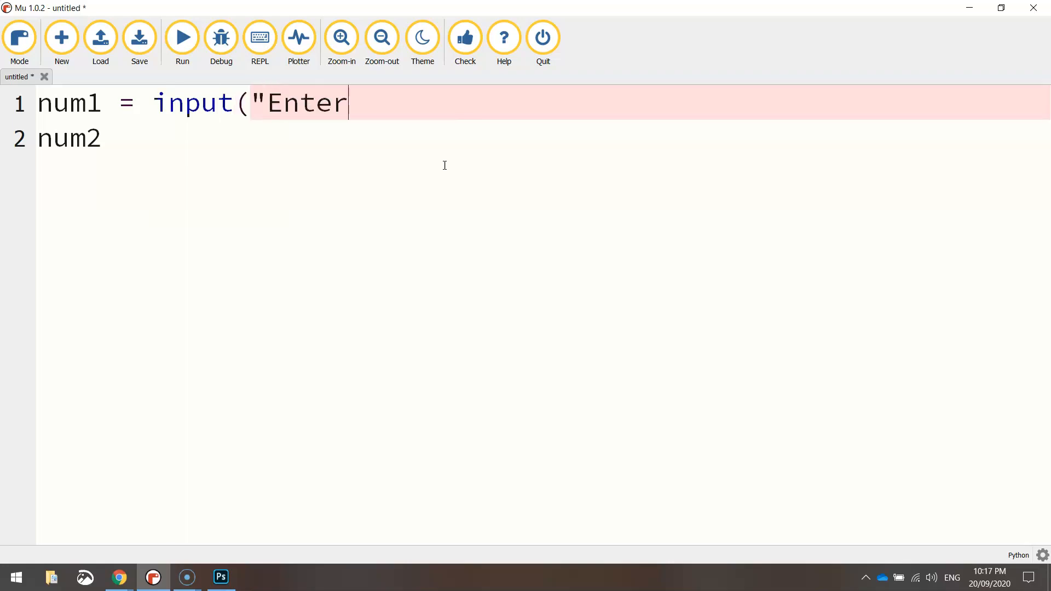
type("the first n")
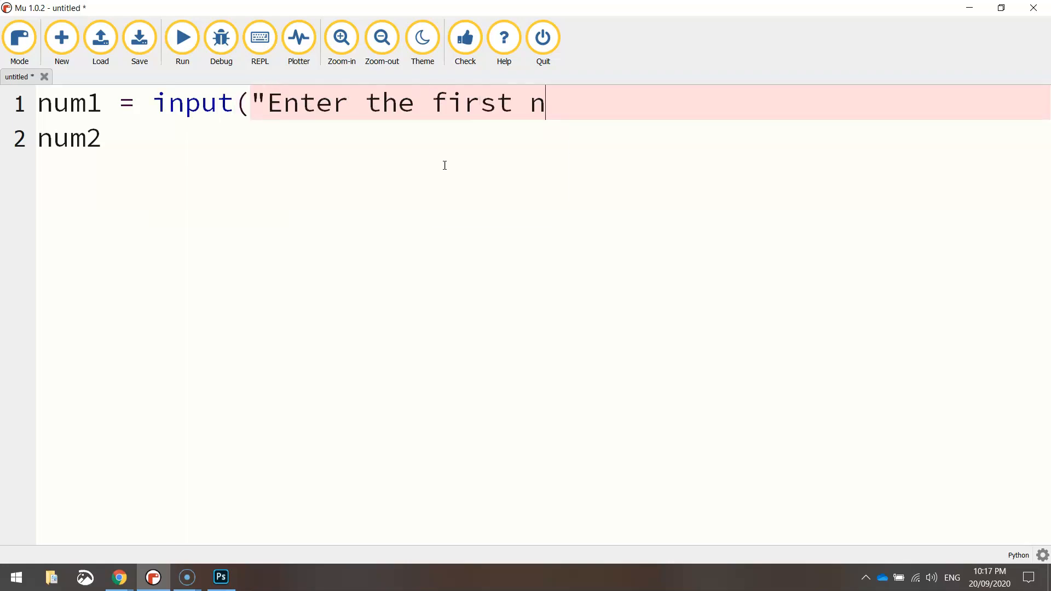
type("umber: \")")
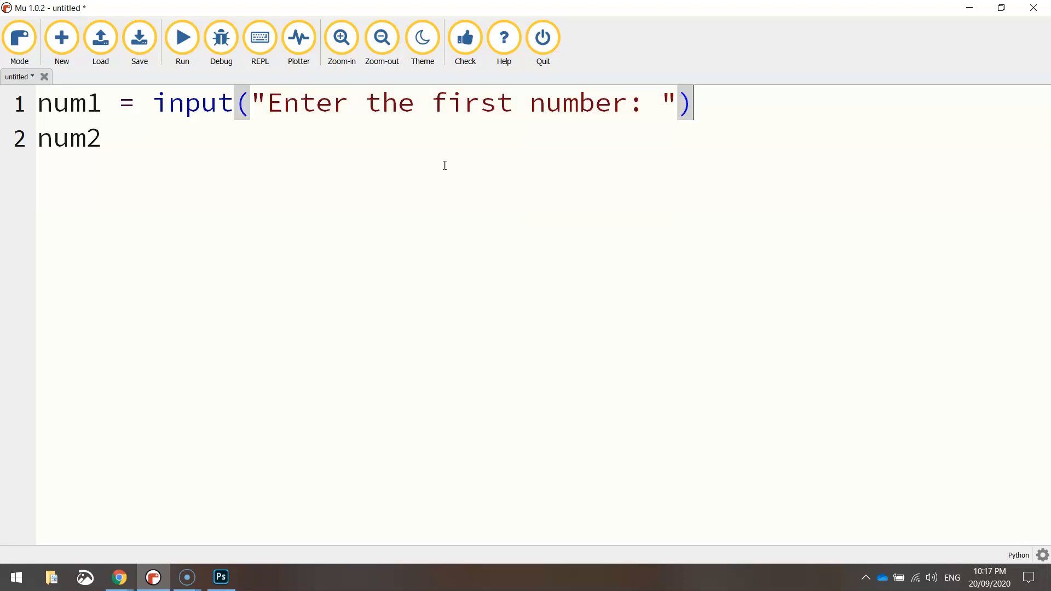
Step: Write line 2: num2 = input("Enter the second number: ")
type("= i")
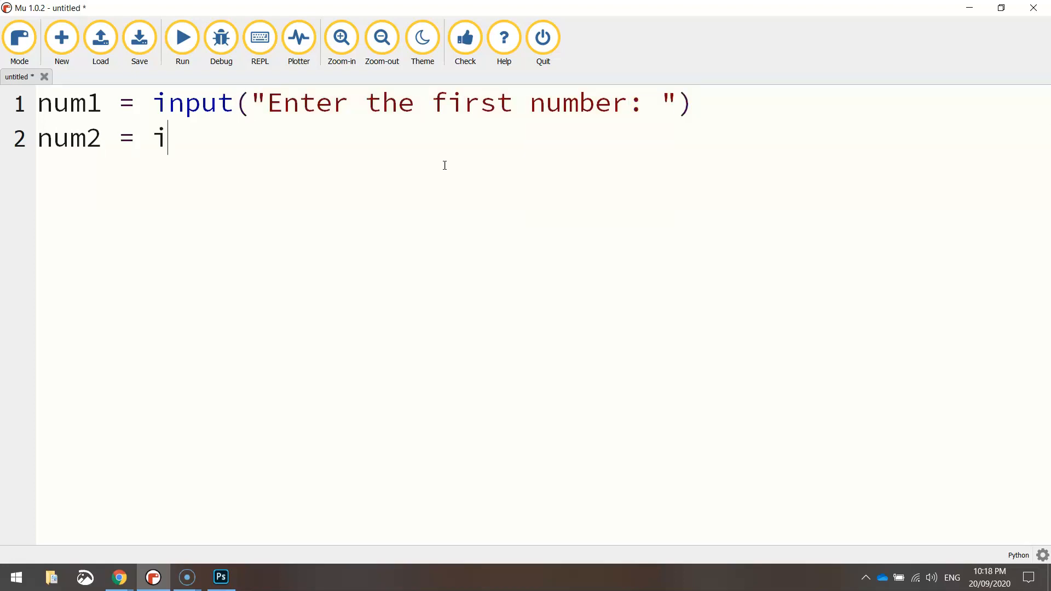
type("nput()")
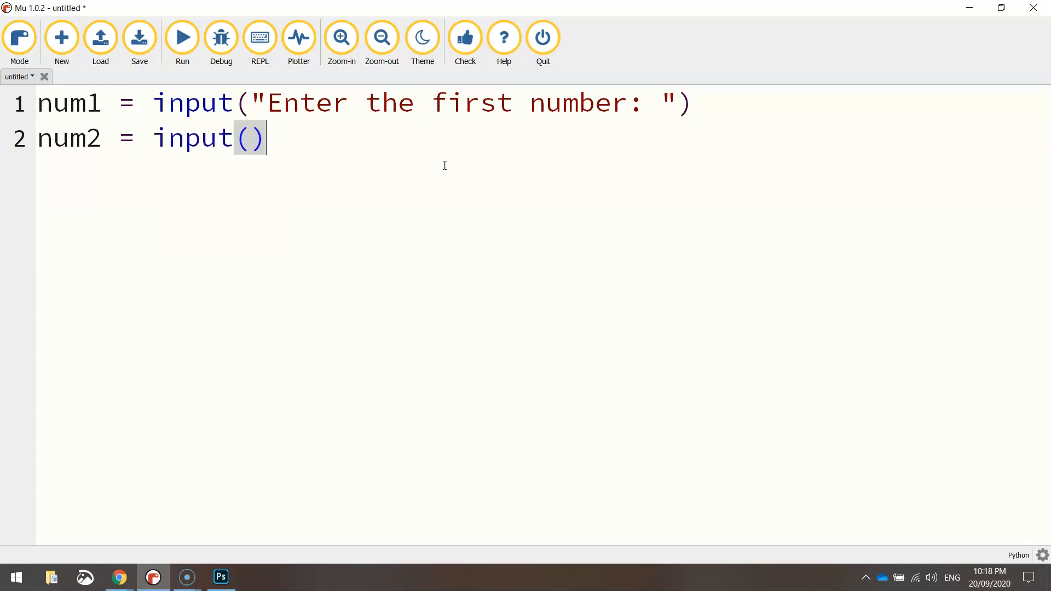
type("\"Enter th")
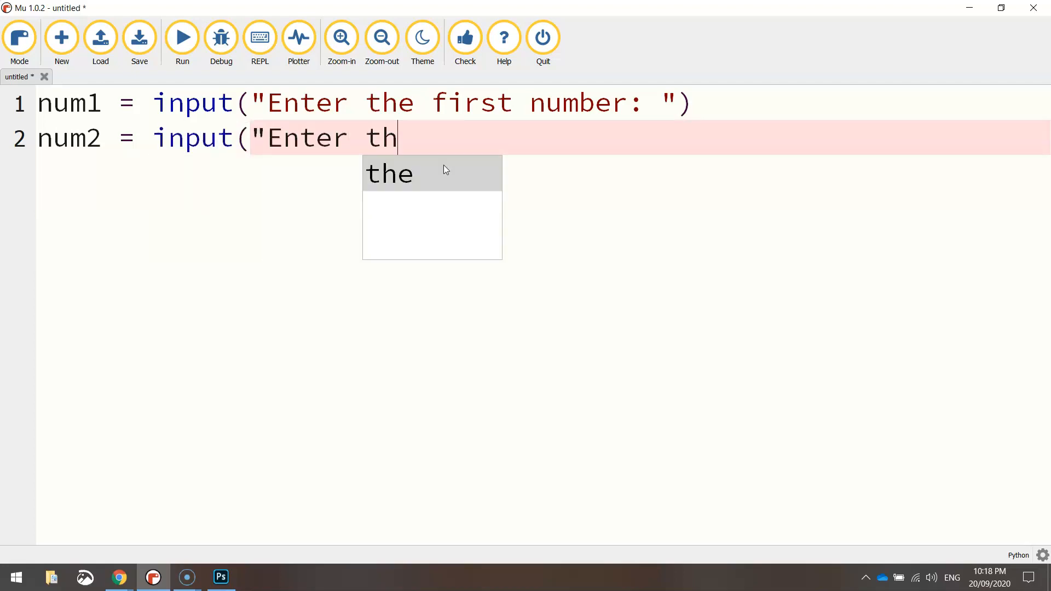
type("e second num")
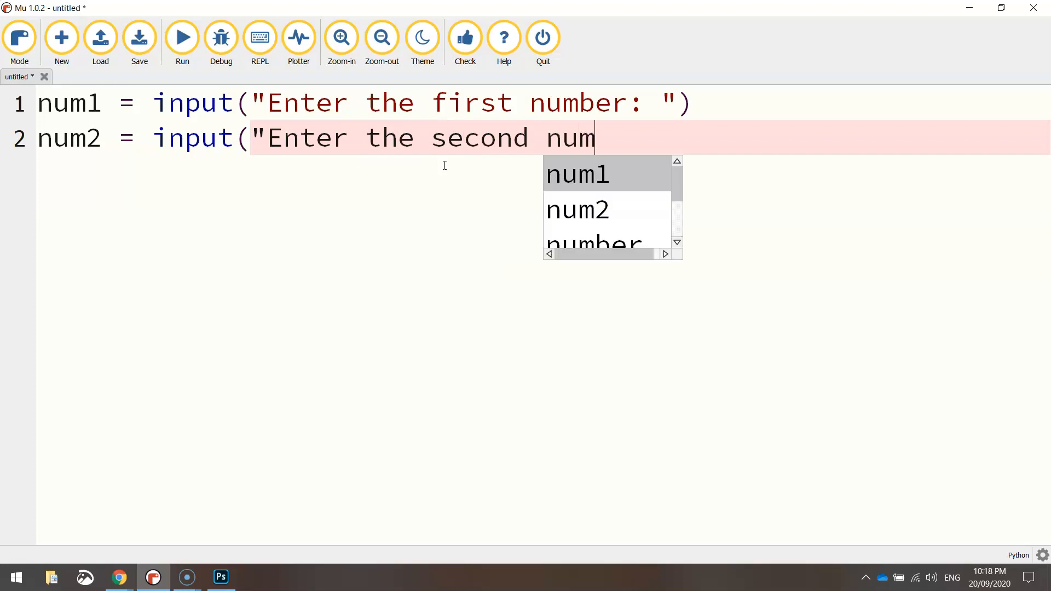
type("ber: \")")
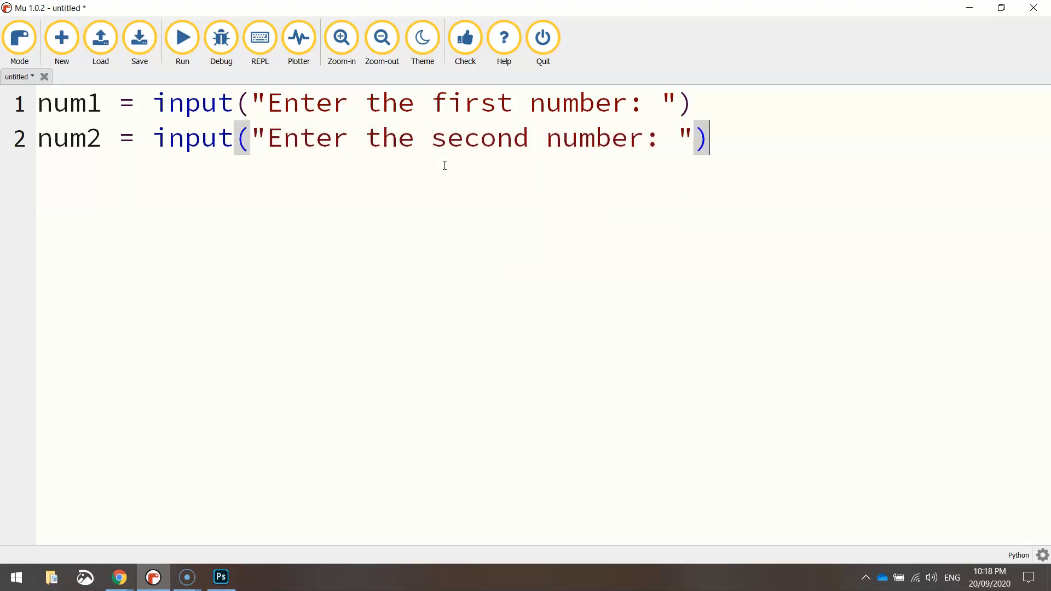
mouse_move(348, 199)
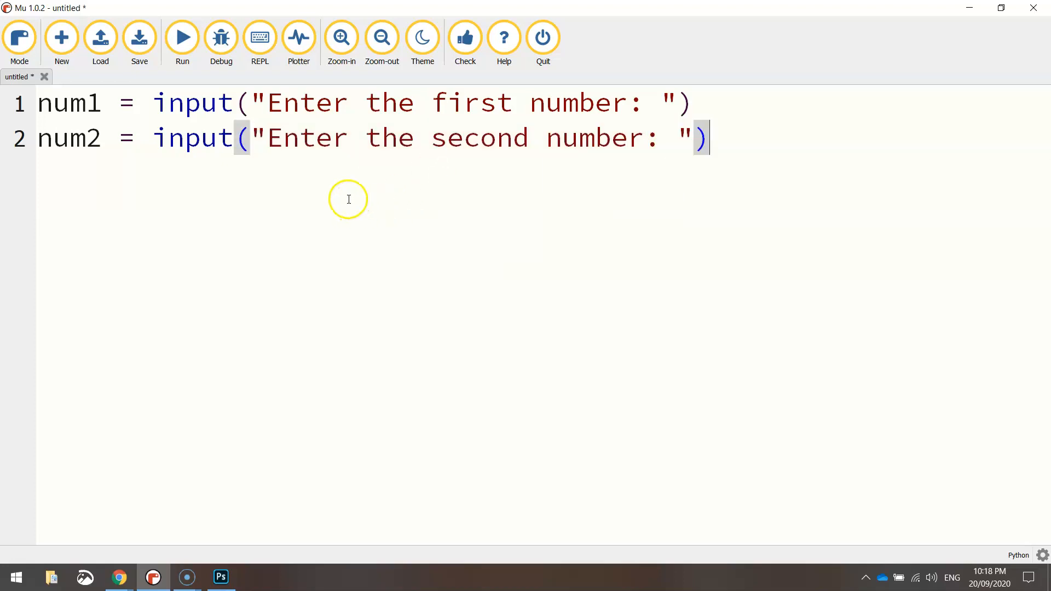
mouse_move(226, 215)
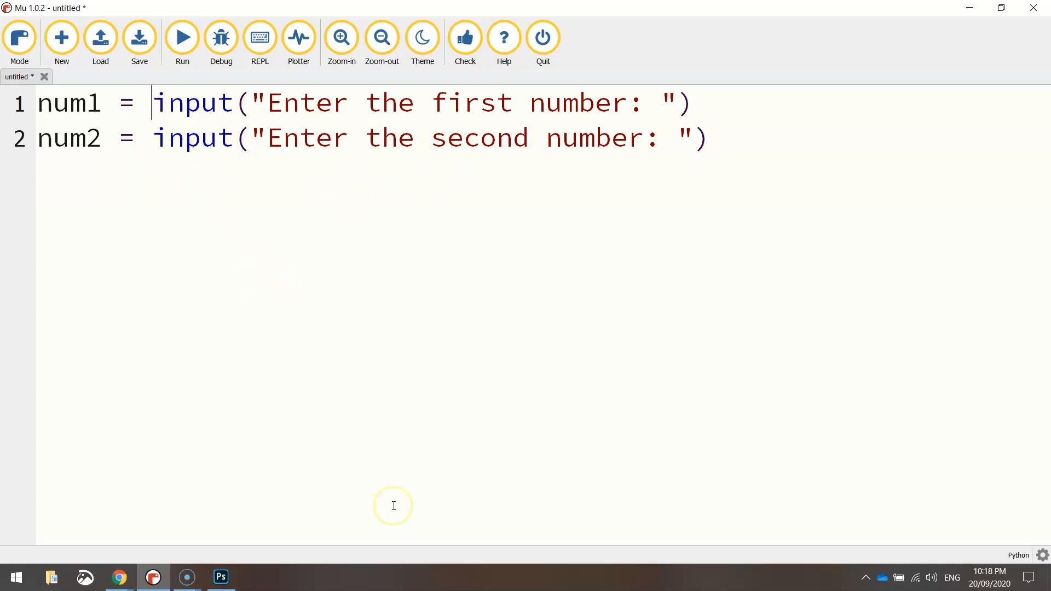
Step: Wrap both input() calls in int() and add two blank lines below them
type("int(")
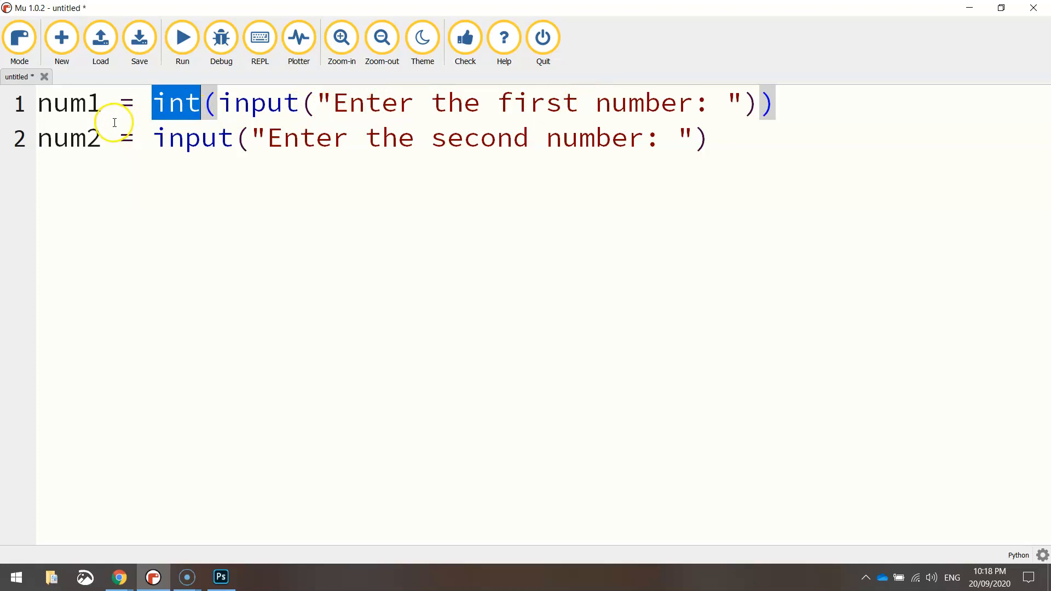
mouse_move(149, 138)
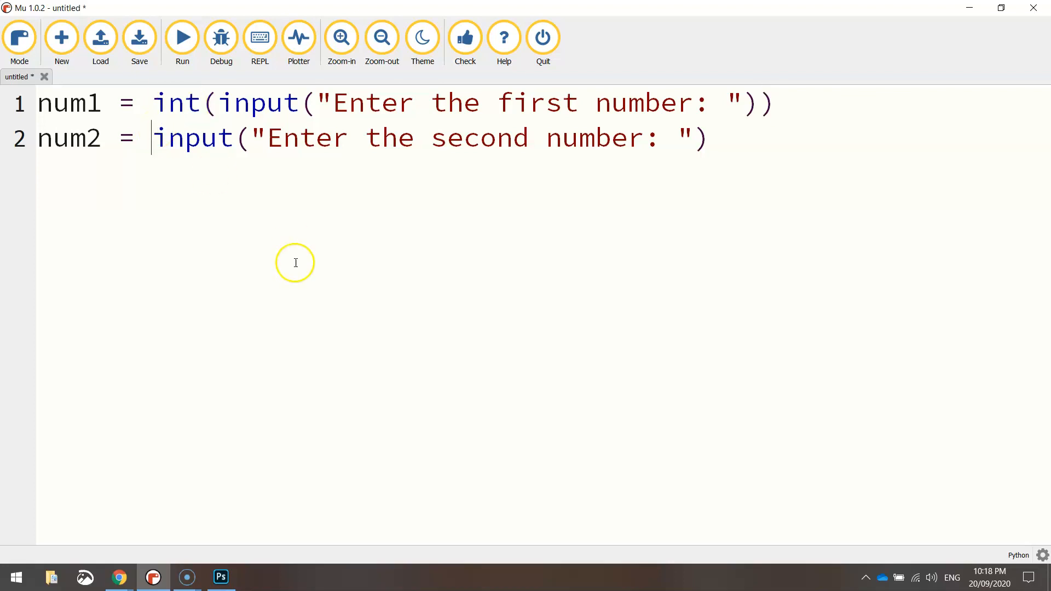
type("int(")
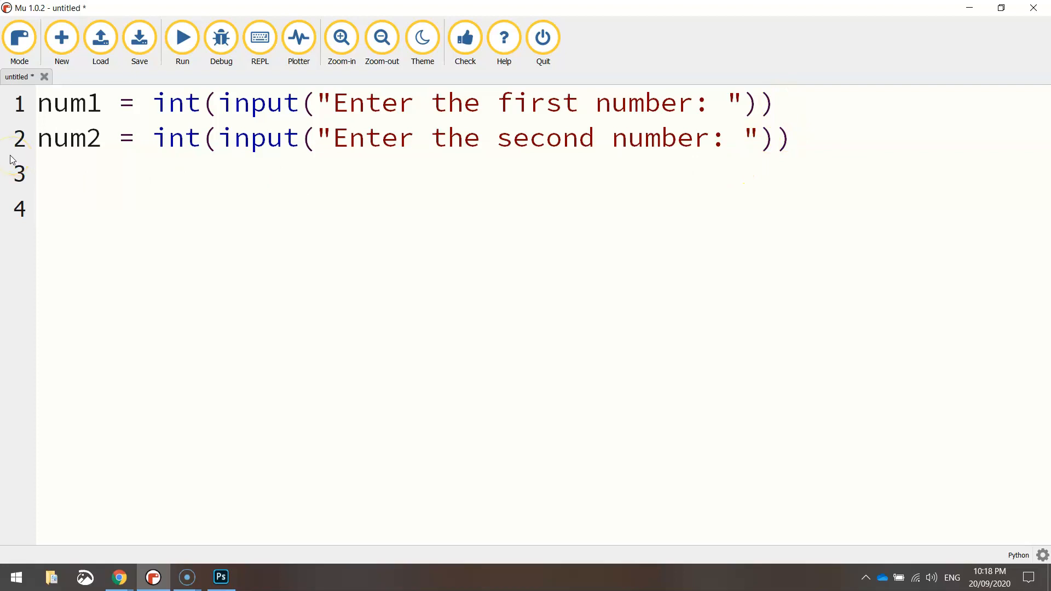
left_click(40, 208)
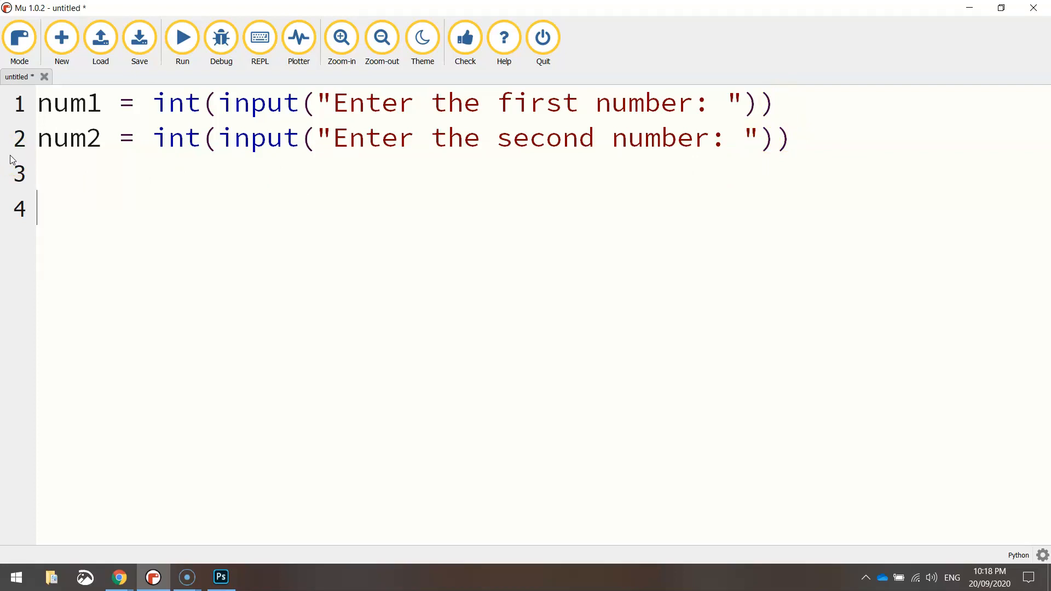
double_click(176, 102)
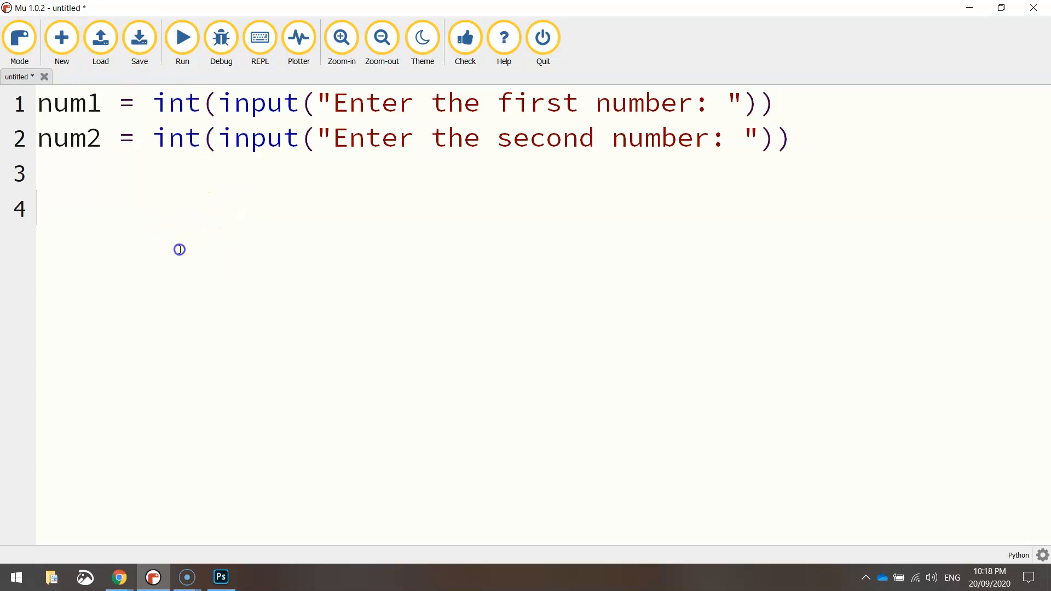
mouse_move(221, 271)
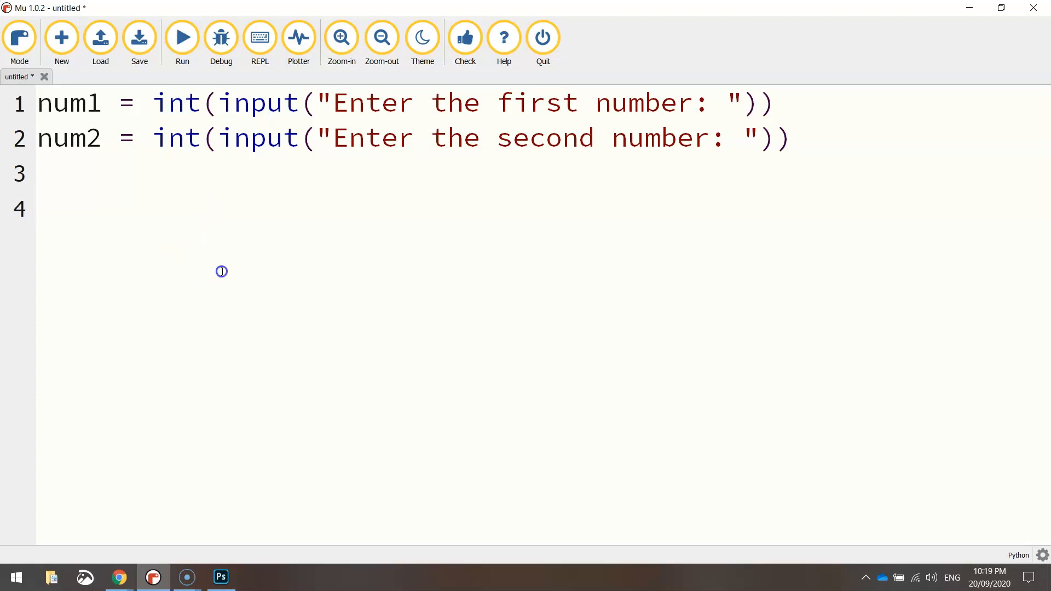
Step: Write average = (num1 + num2) / 2 on line 4 and begin a print on line 6
type("av")
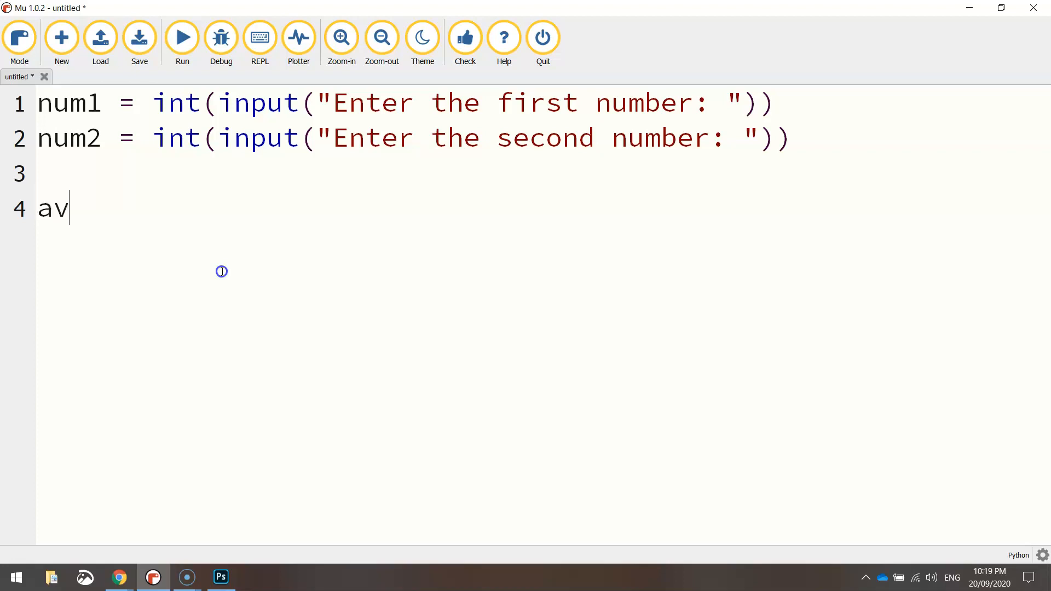
type("erage =")
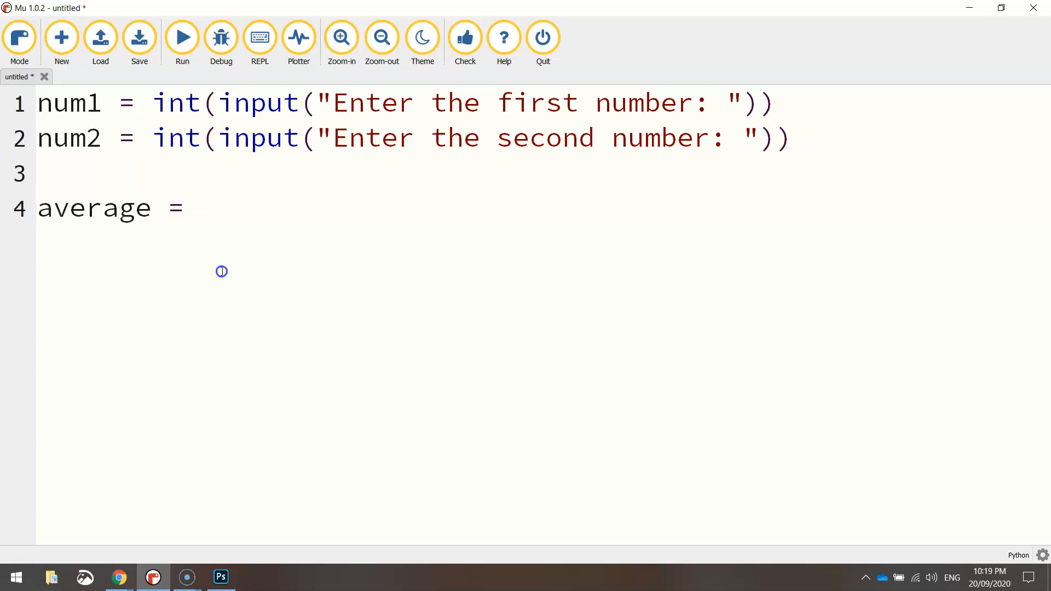
type("(num1")
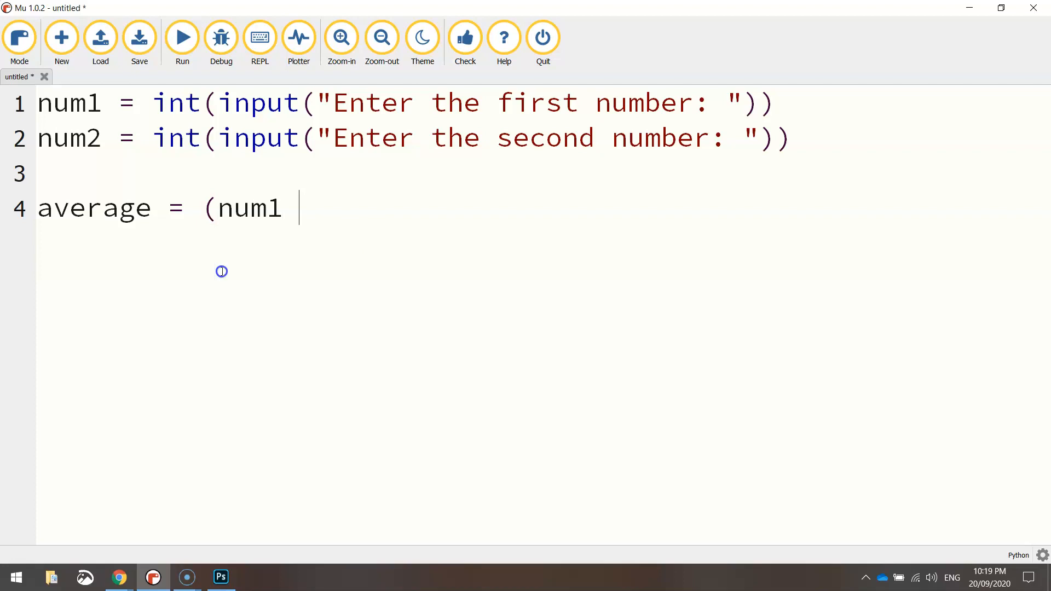
type("+ num2")
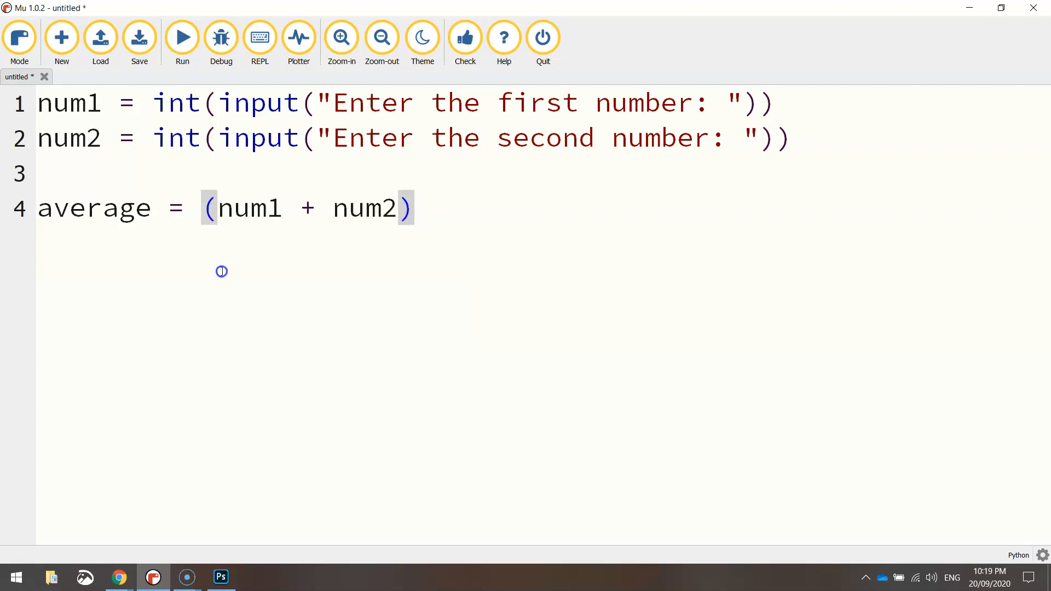
type("/ 2")
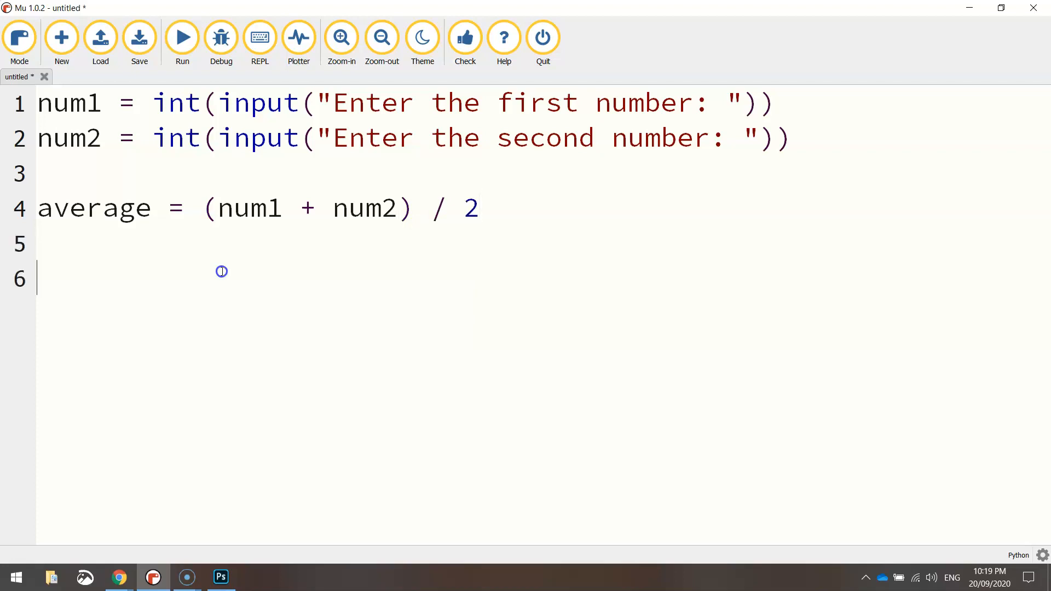
type("print")
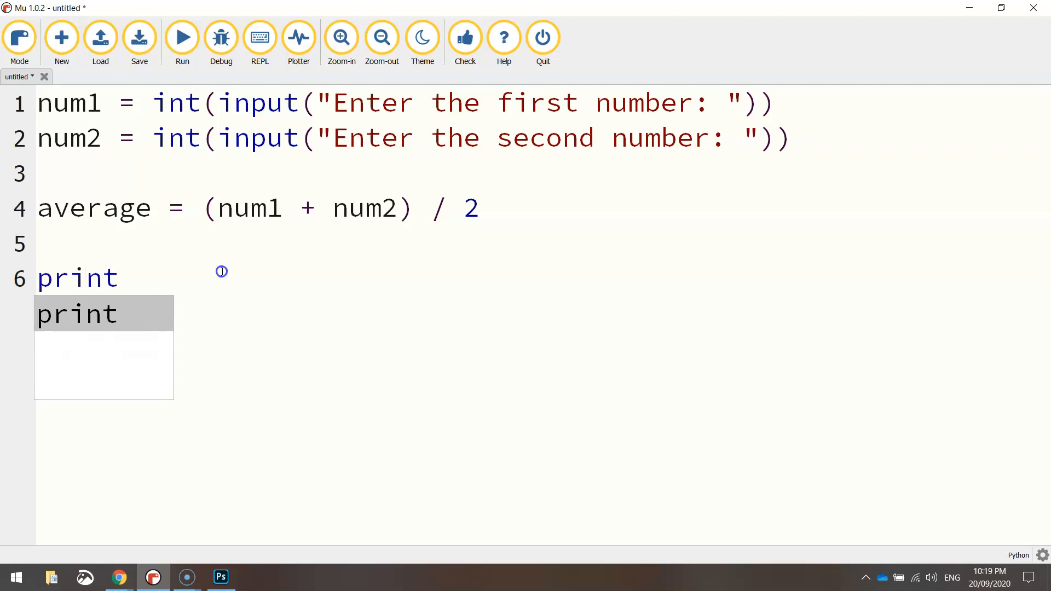
Step: Finish line 6 as print("The average of those 2 numbers is:", average)
type("(\"The average of those 2 n")
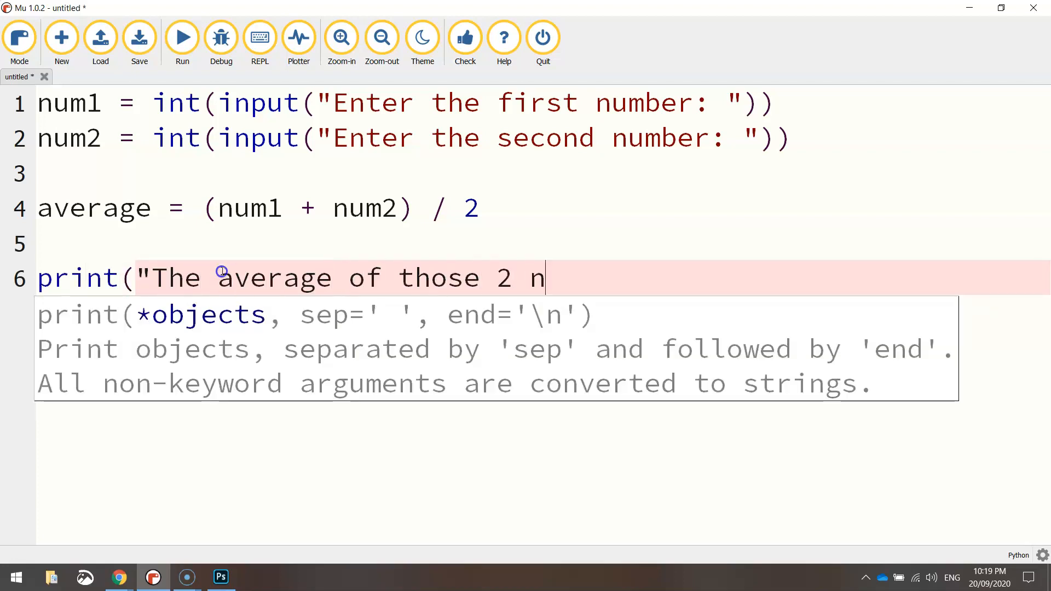
type("umbers is:")
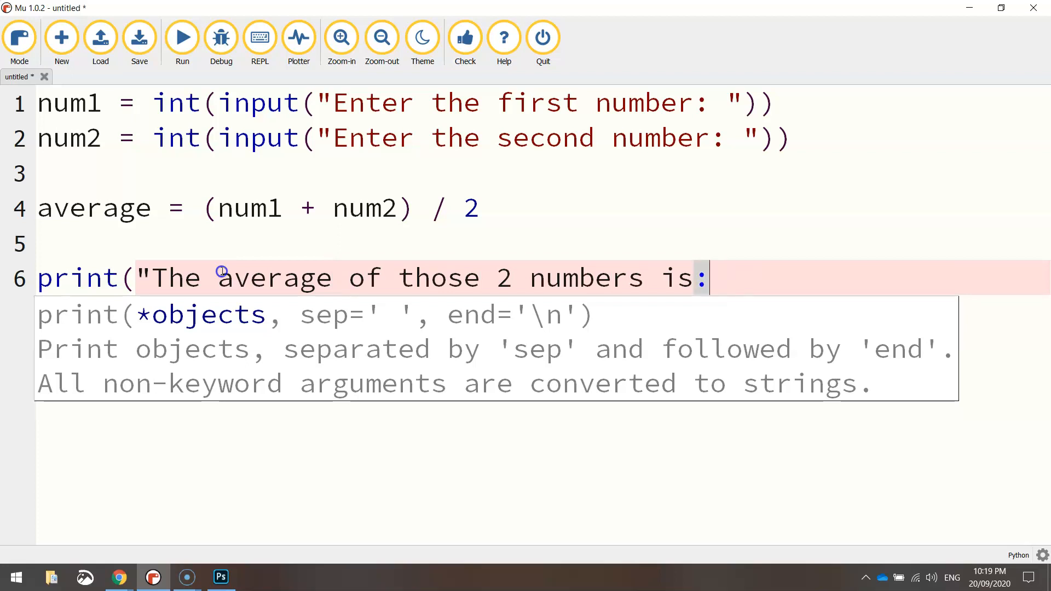
type("\",")
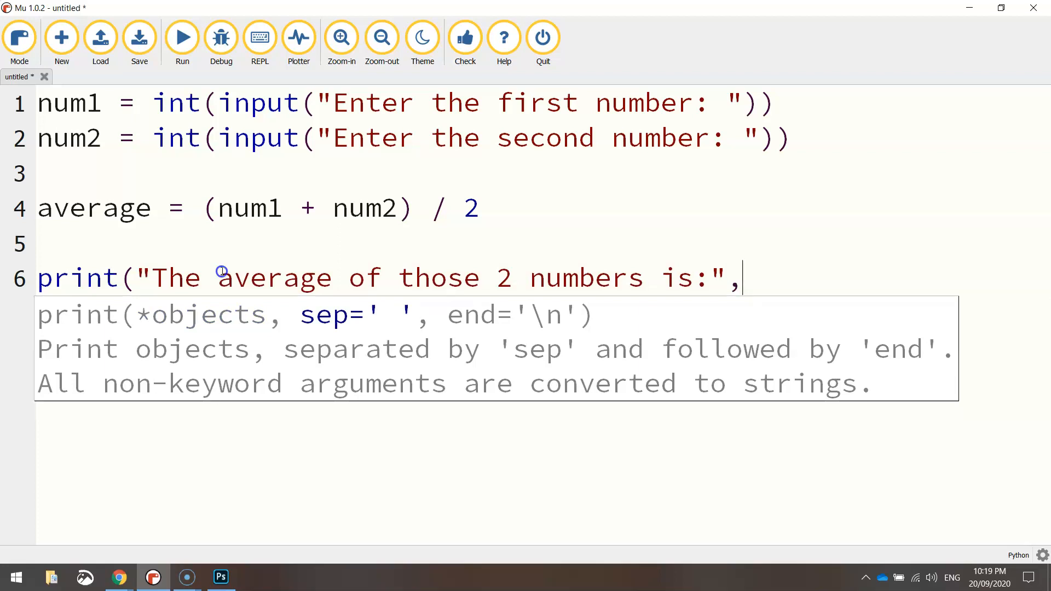
type("av")
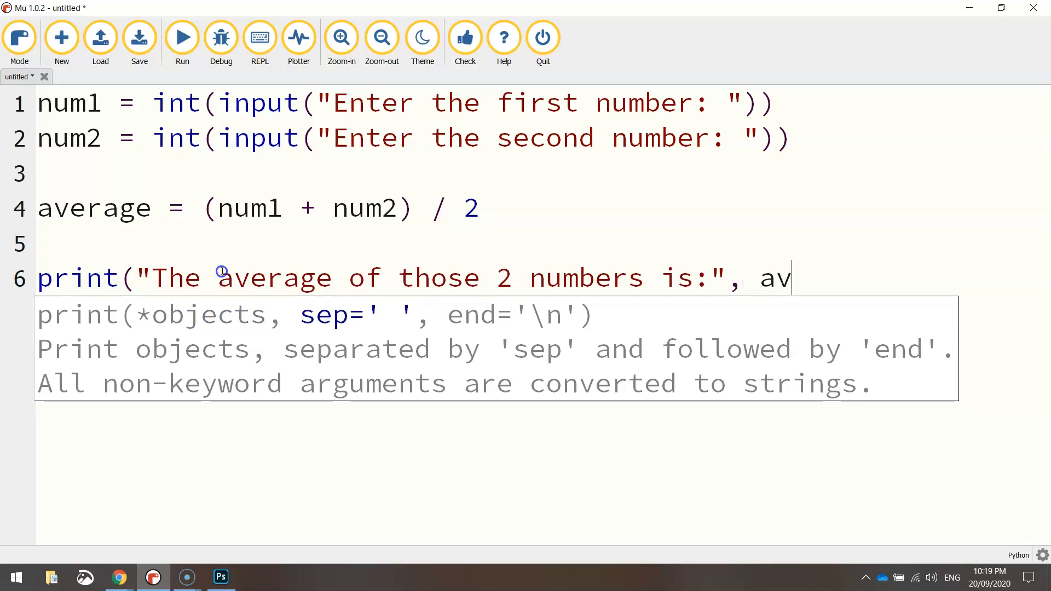
type("erage")
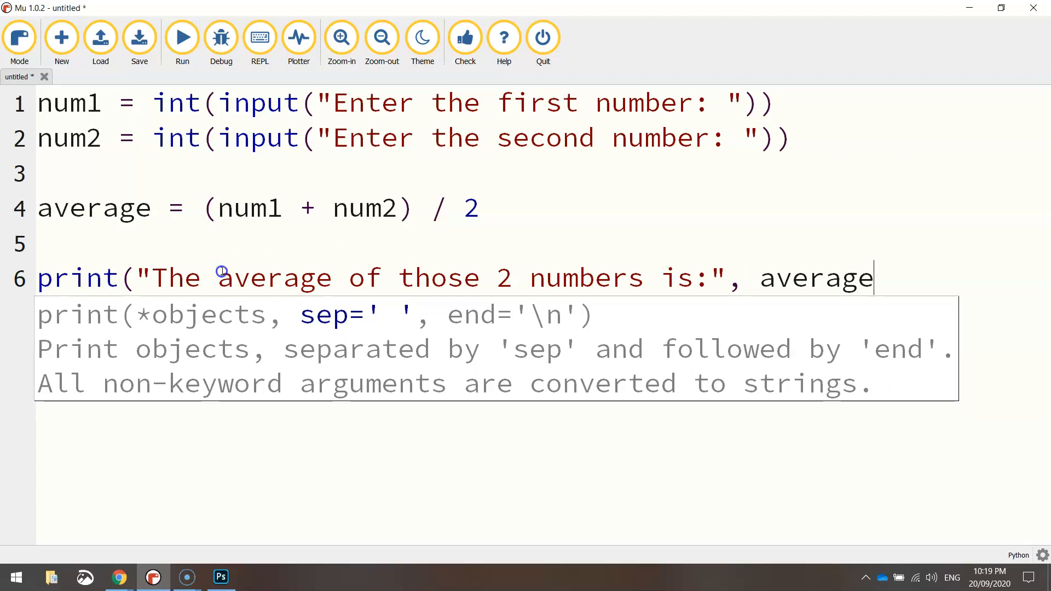
type(")")
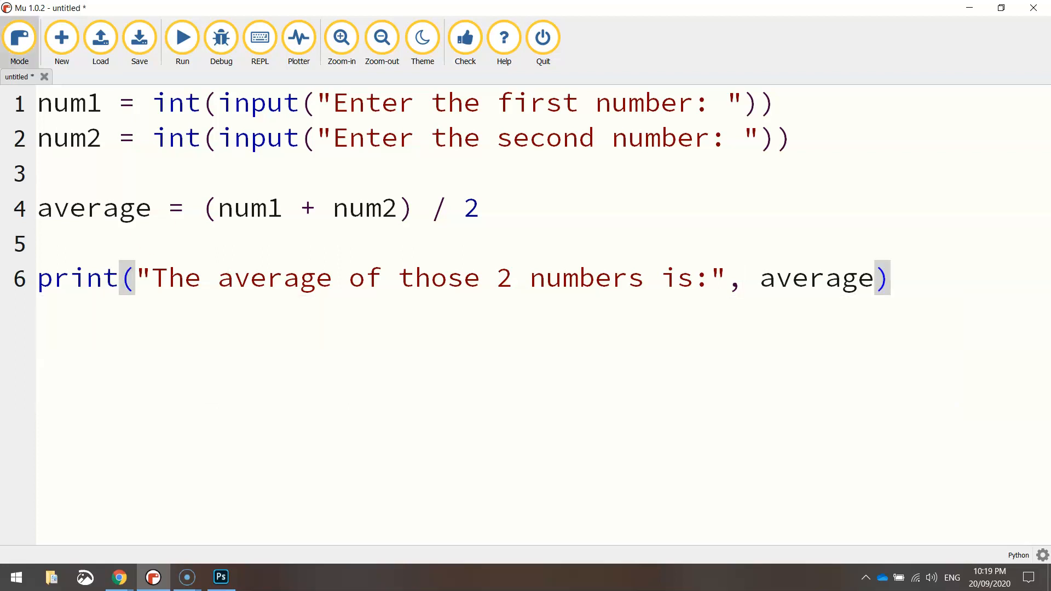
mouse_move(182, 37)
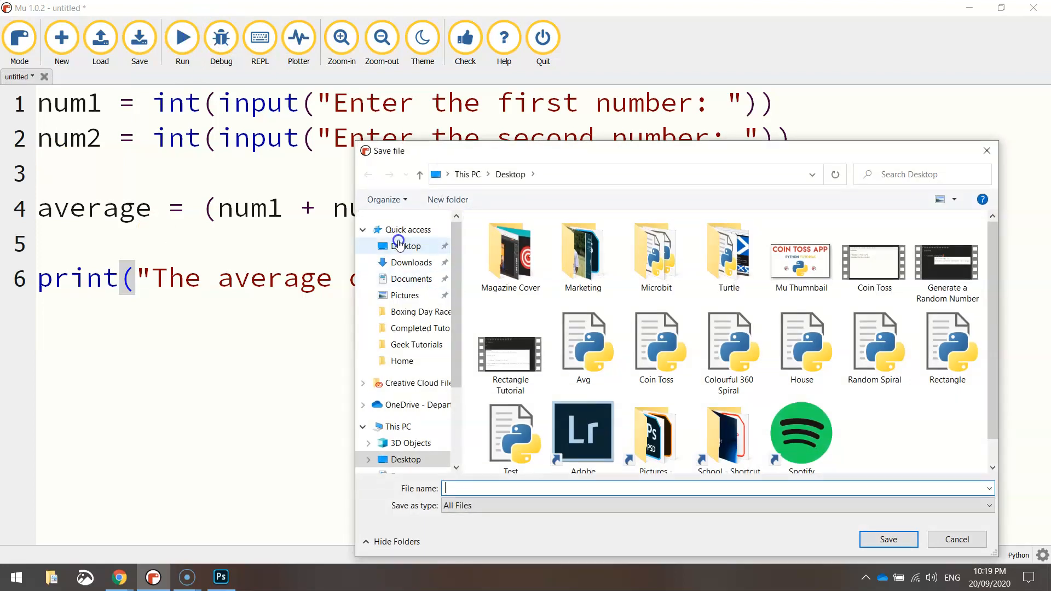
Step: Save the script as Avg.py on the Desktop and run it with 50 and 567, getting 308.5
left_click(888, 539)
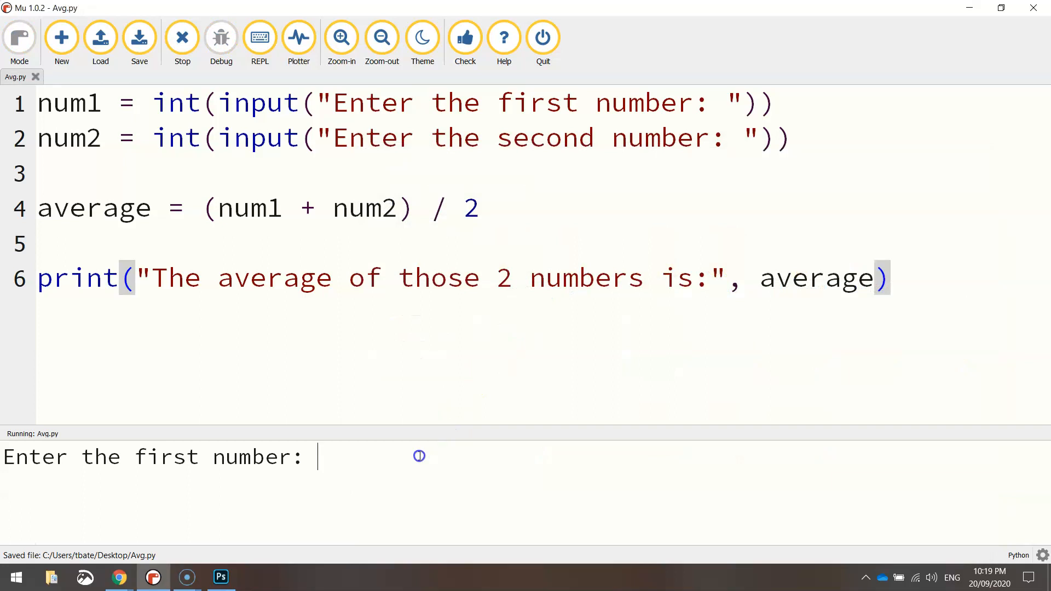
type("50")
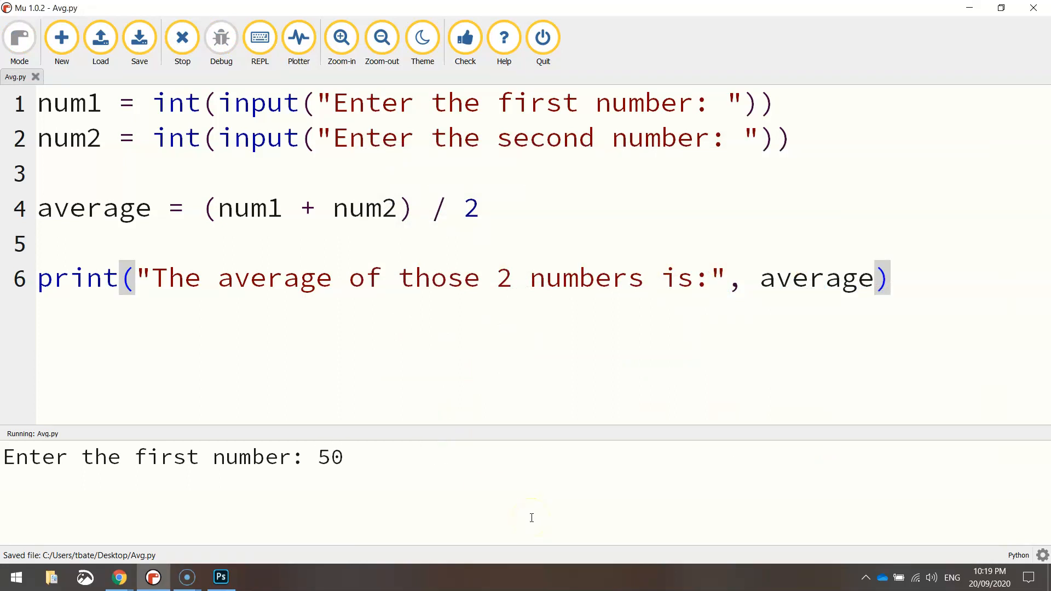
key("enter")
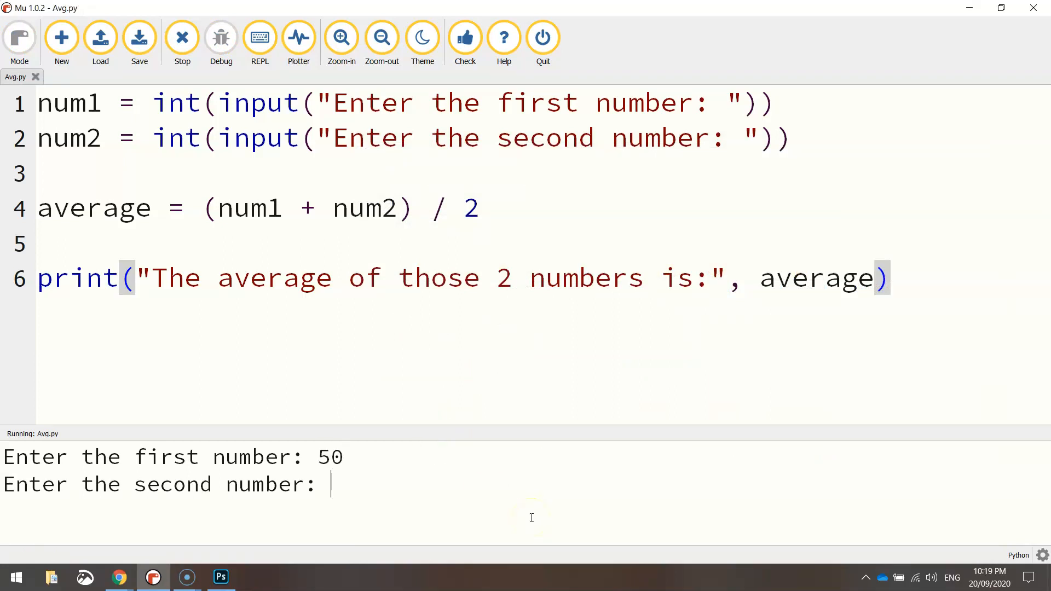
type("567")
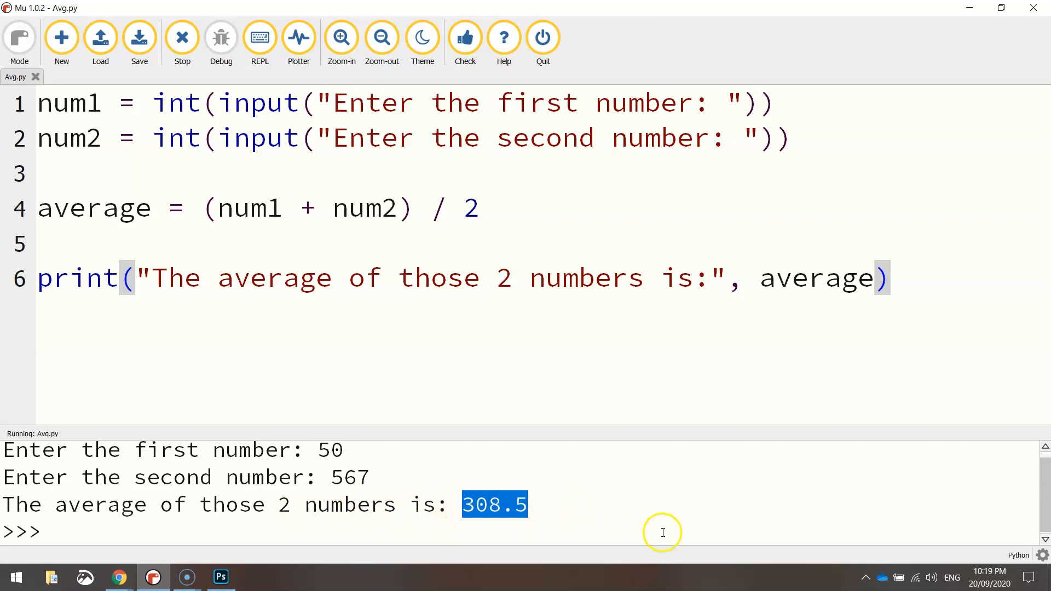
mouse_move(597, 498)
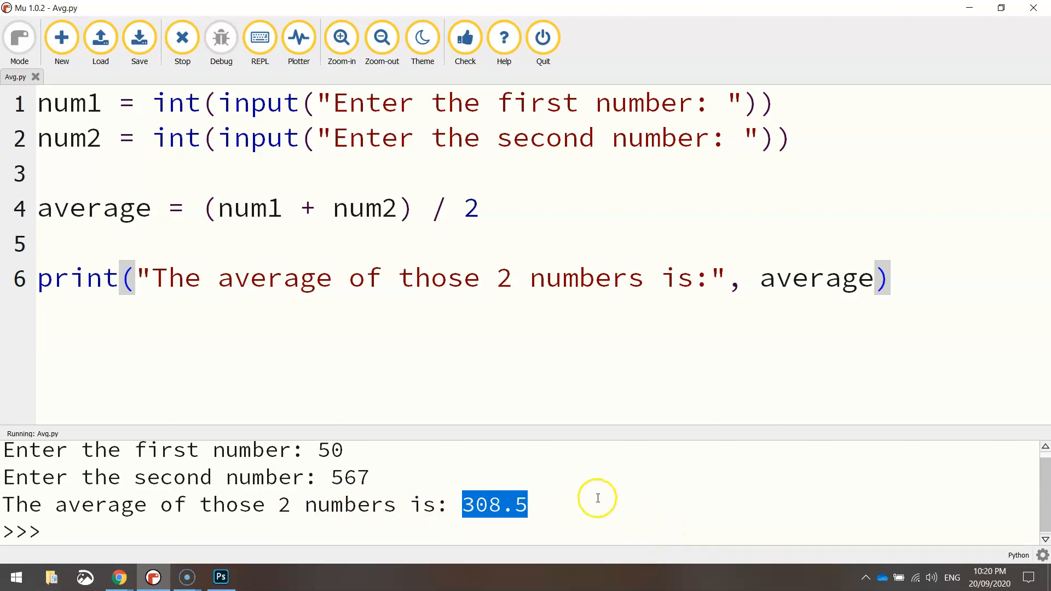
Step: Stop the program and add a num3 line reading int(input("Enter third number: "))
left_click(182, 37)
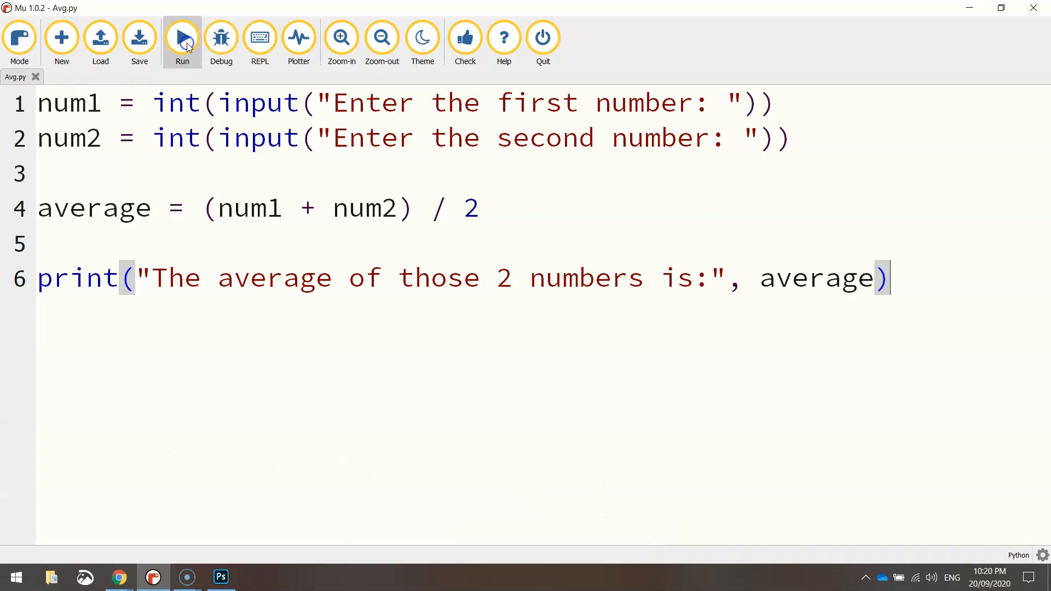
mouse_move(75, 209)
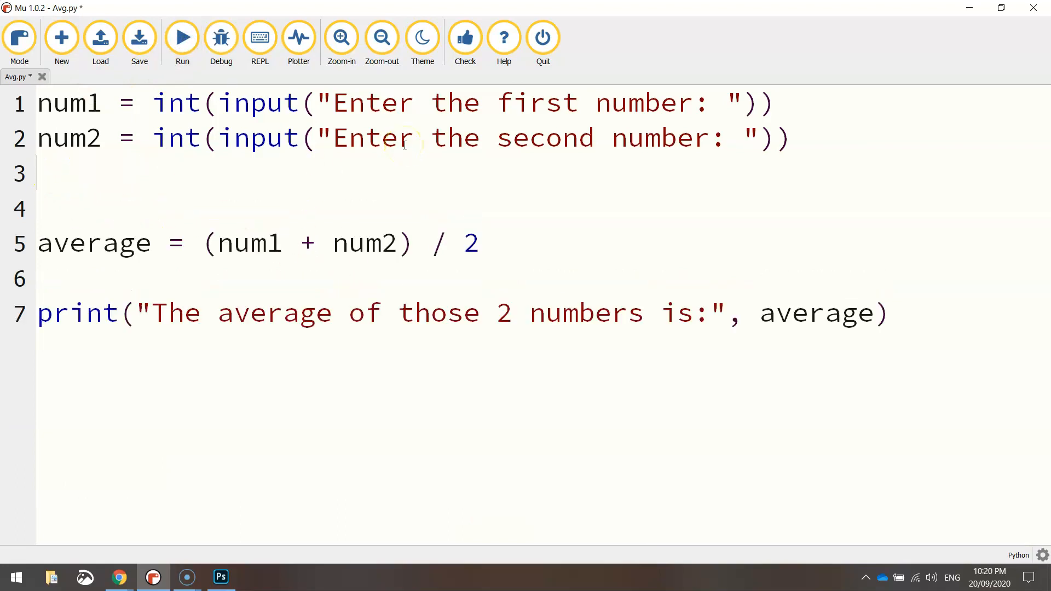
type("num3 = i")
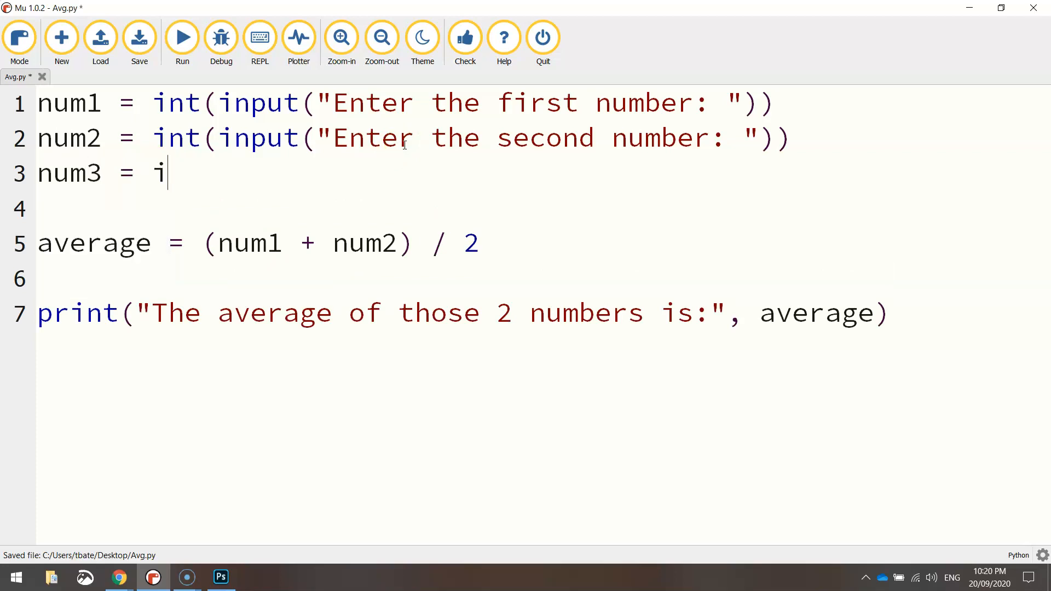
type("nt(")
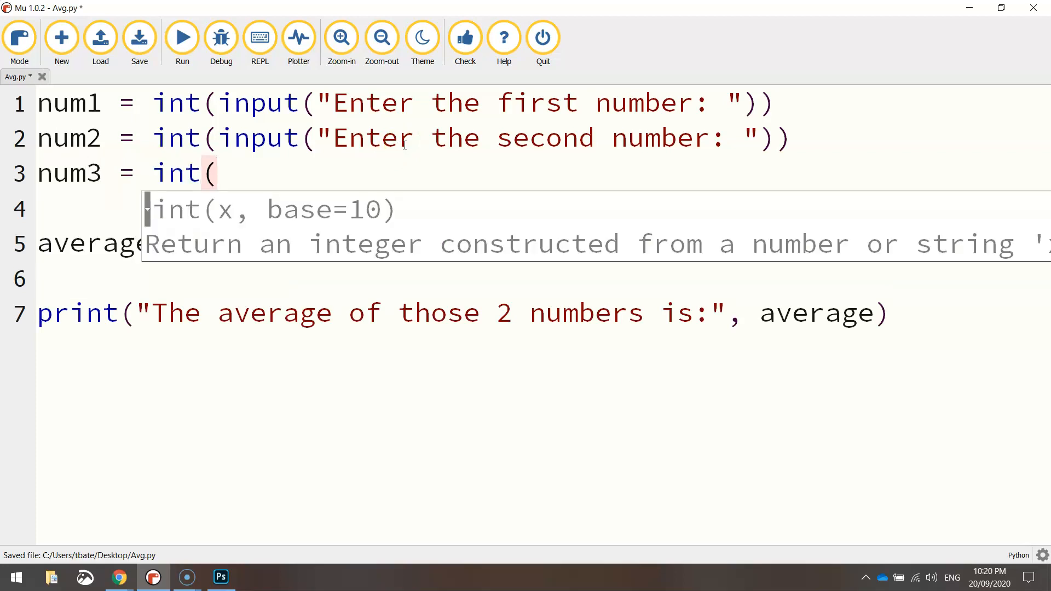
type("in")
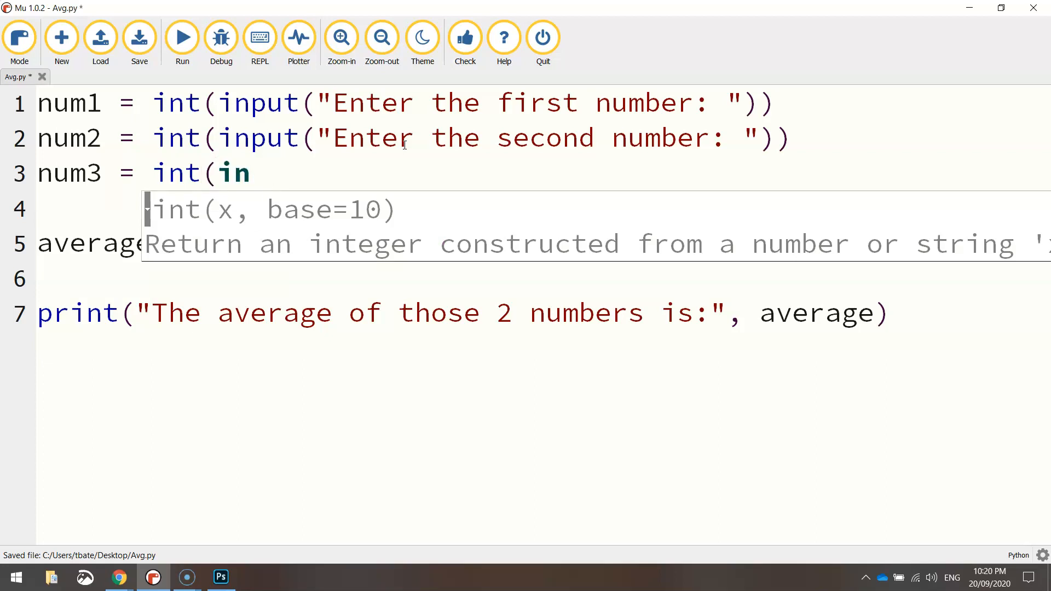
type("put")
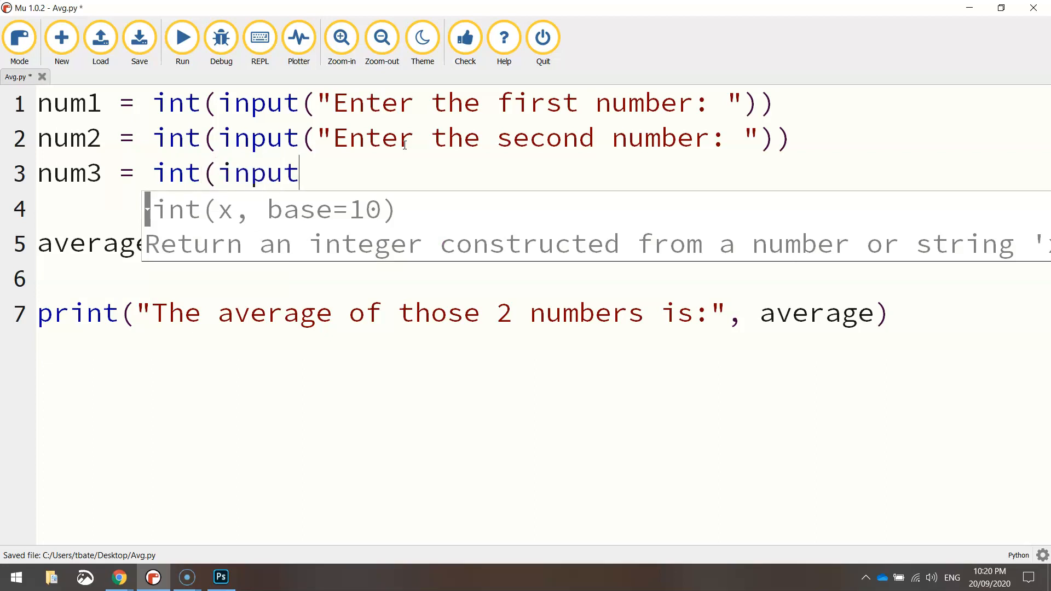
type("(\"Enter the th")
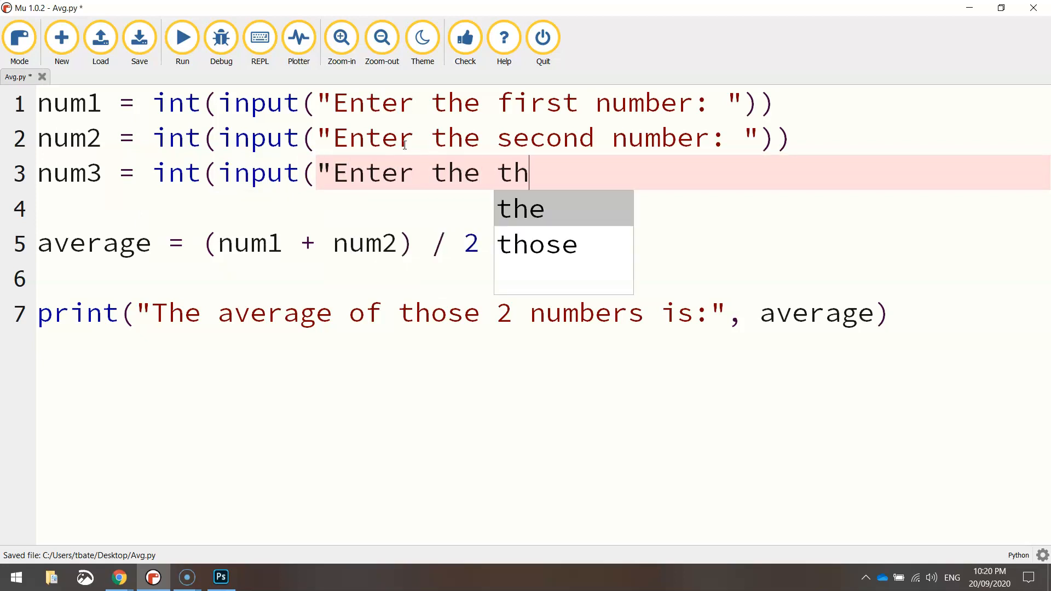
type("ir")
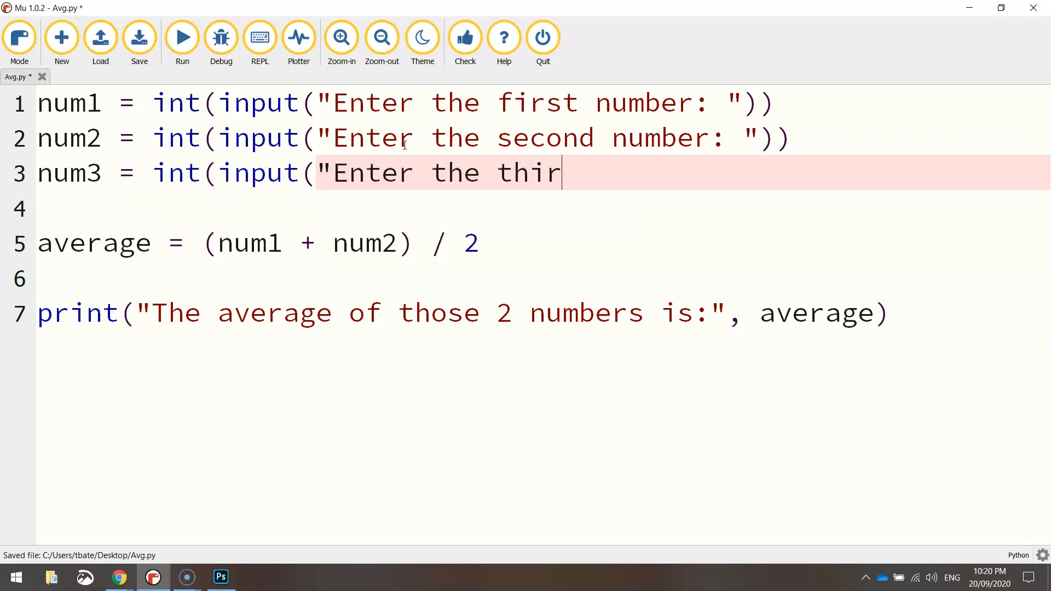
type("d number: \"")
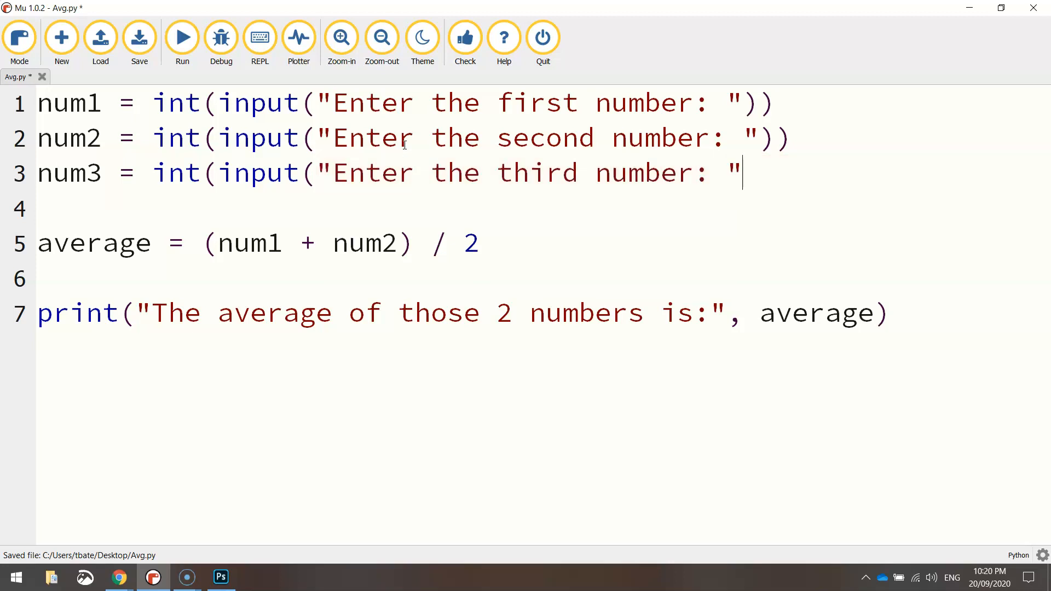
type(")")
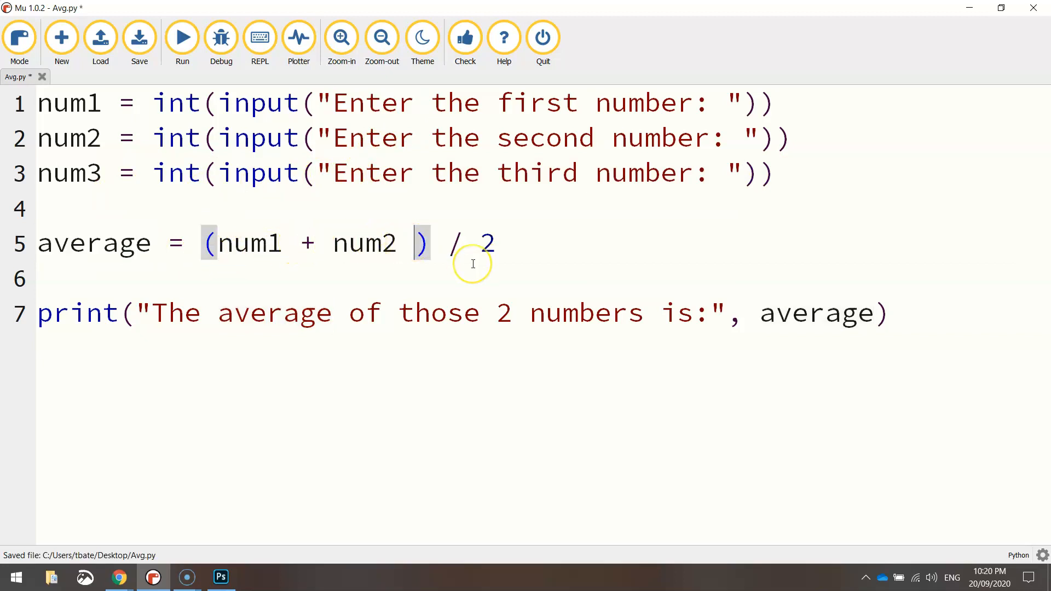
Step: Change the average formula to (num1 + num2 + num3) / 3
type("+ num")
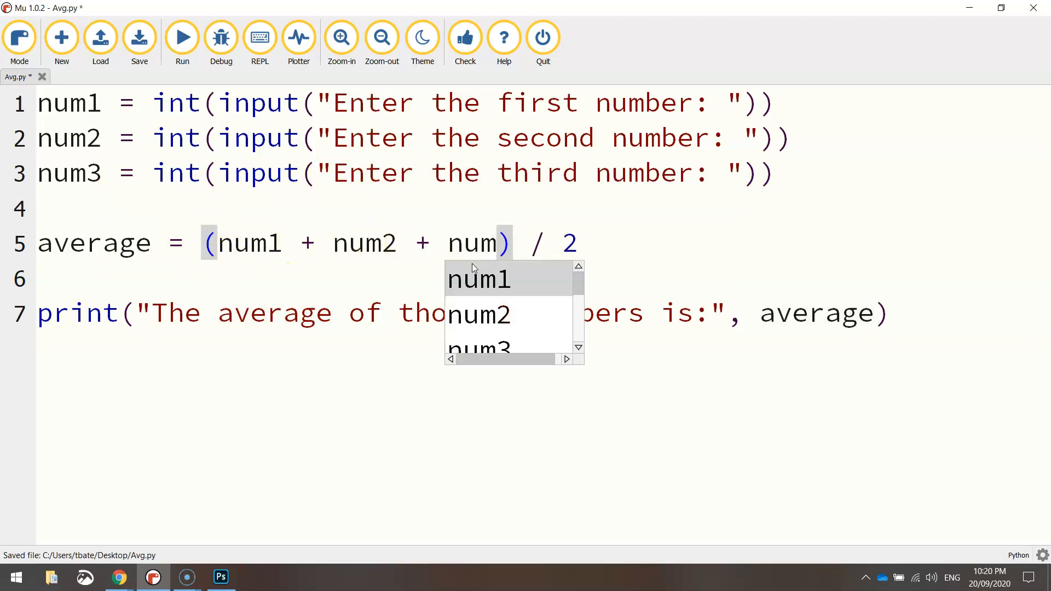
type("3")
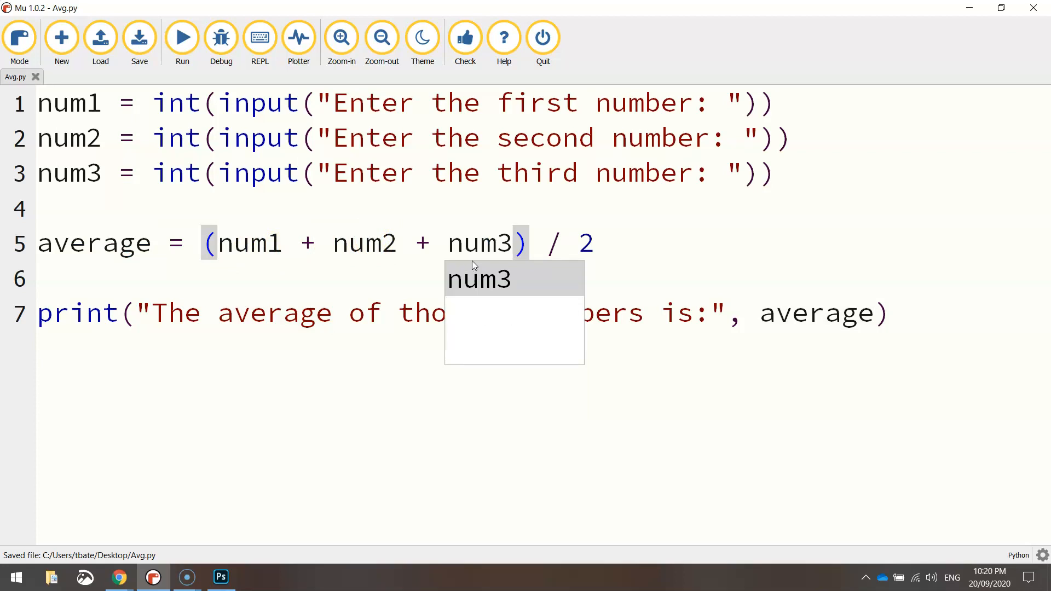
left_click(585, 242)
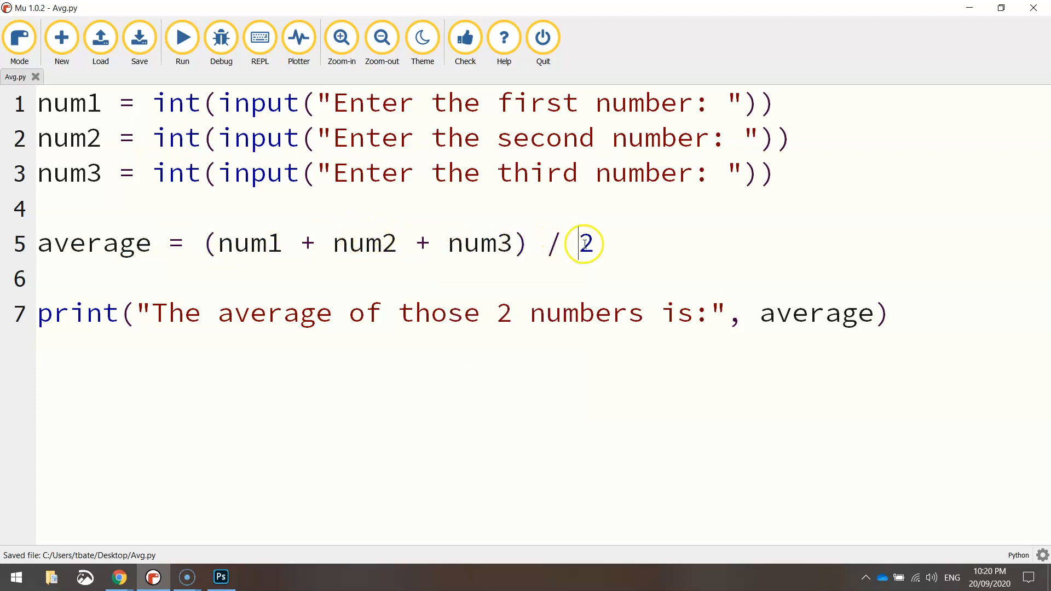
type("3")
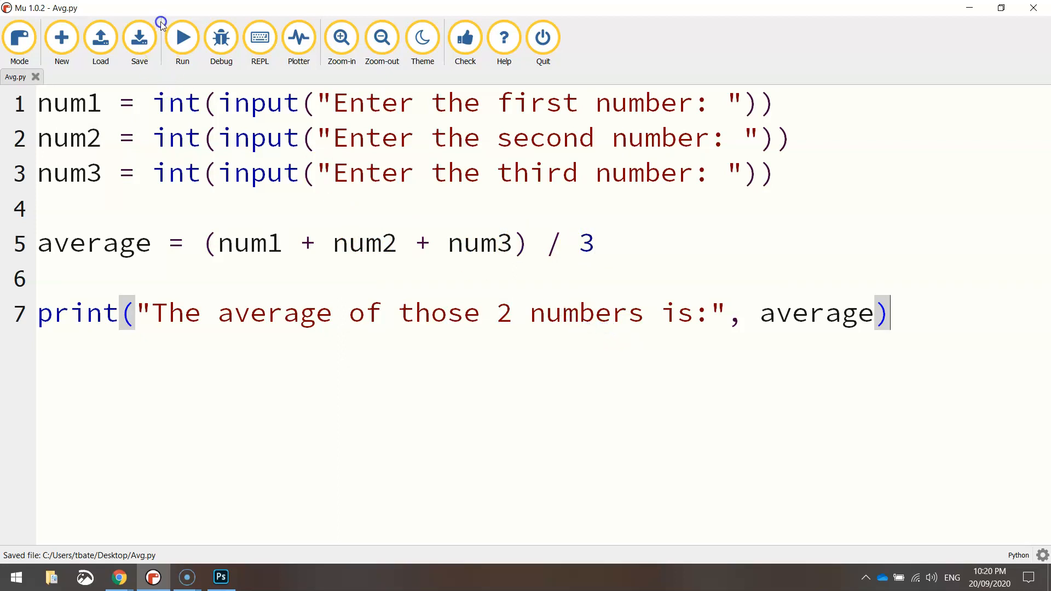
Step: Run Avg.py with 15, 50 and 90 and highlight the unrounded result 51.666666666666664
left_click(181, 36)
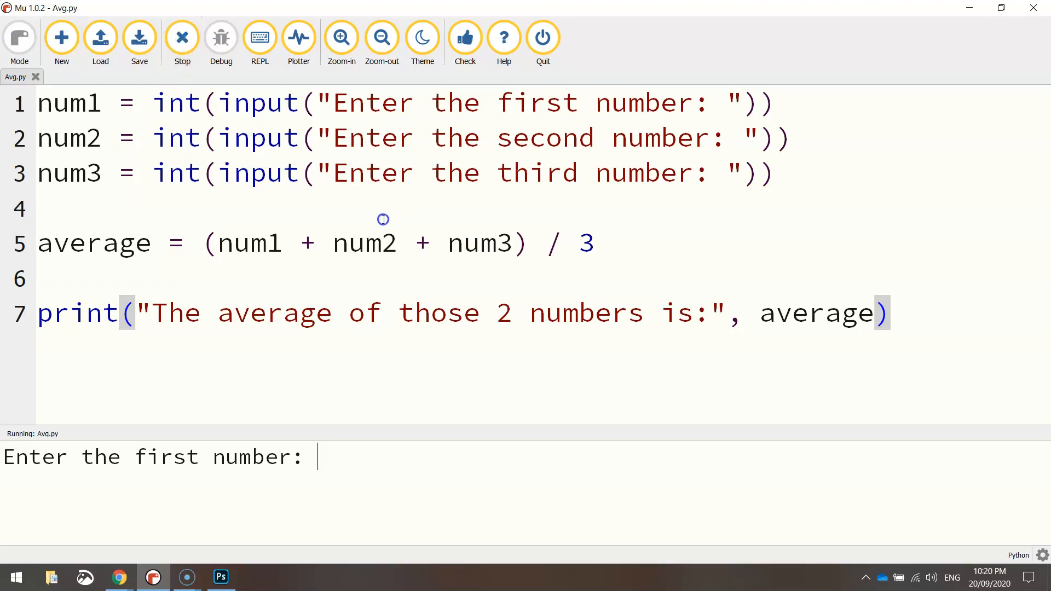
type("15")
type("50")
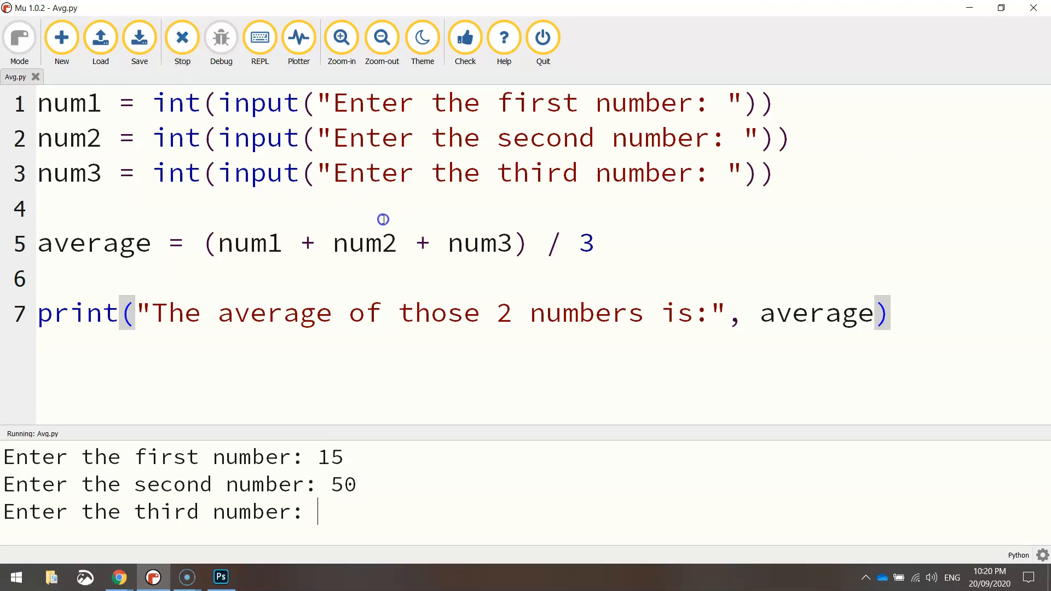
type("90")
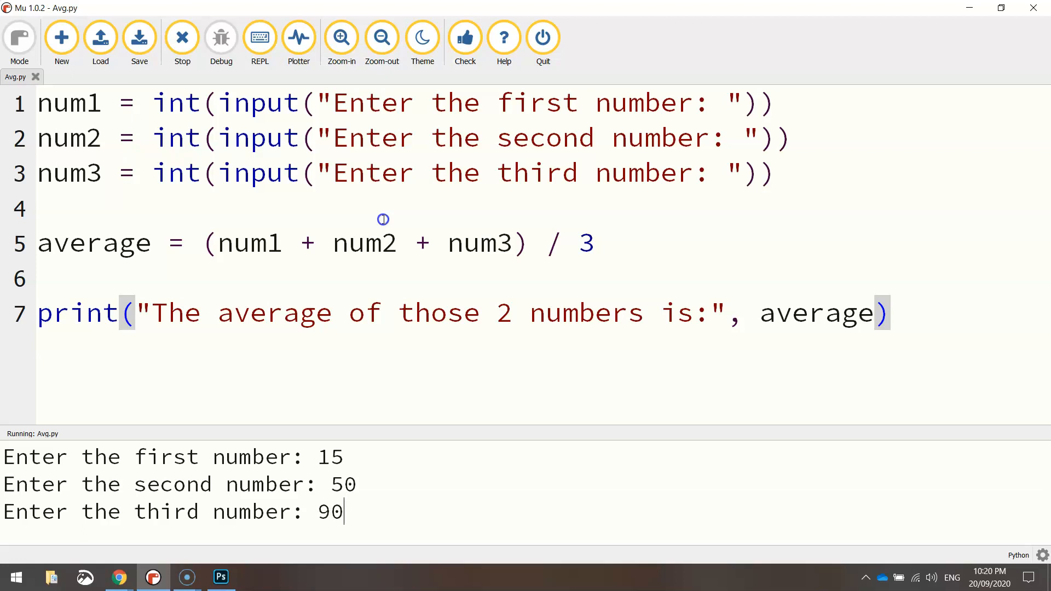
key("enter")
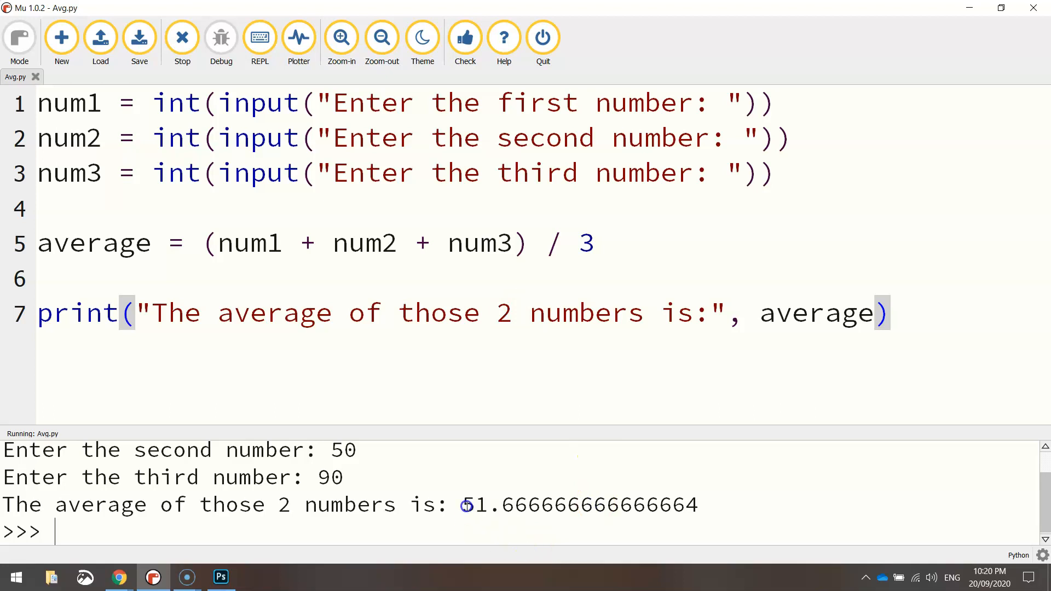
left_click_drag(463, 504, 697, 505)
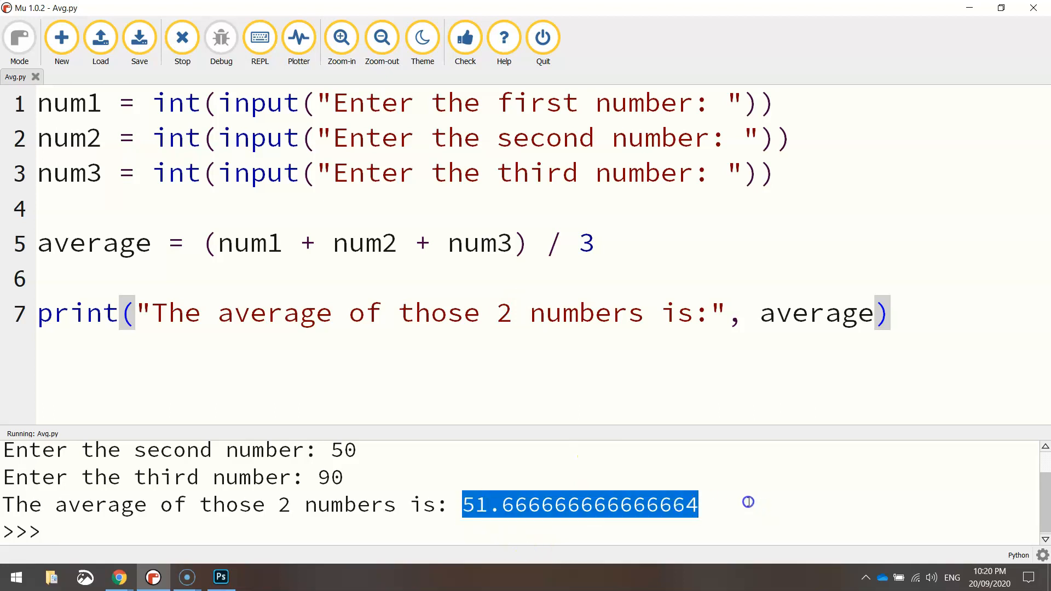
mouse_move(588, 490)
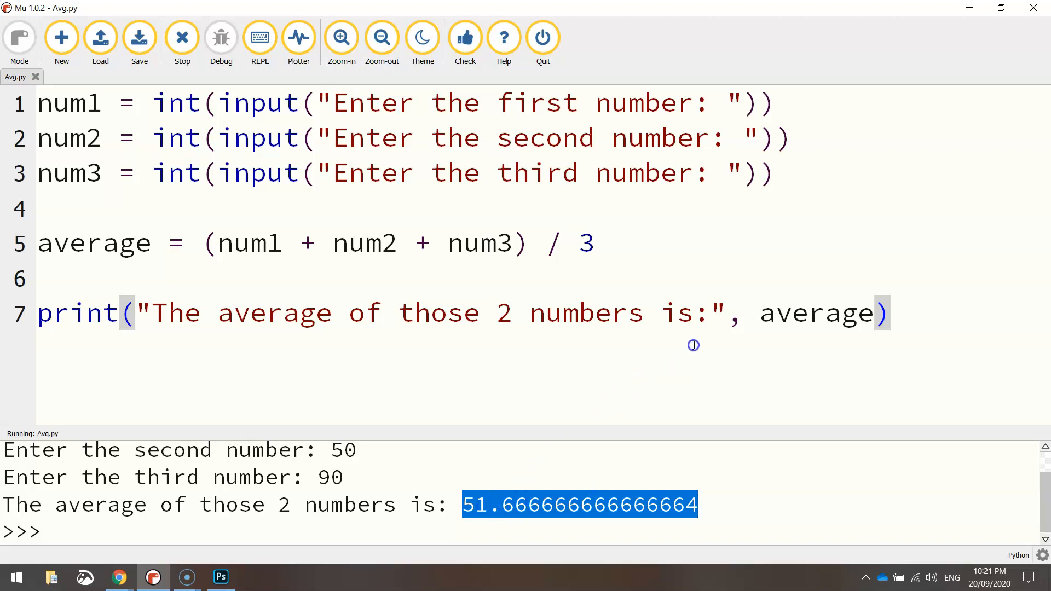
Step: Stop the program, change the print to use round(average,2), and save Avg.py
left_click(182, 36)
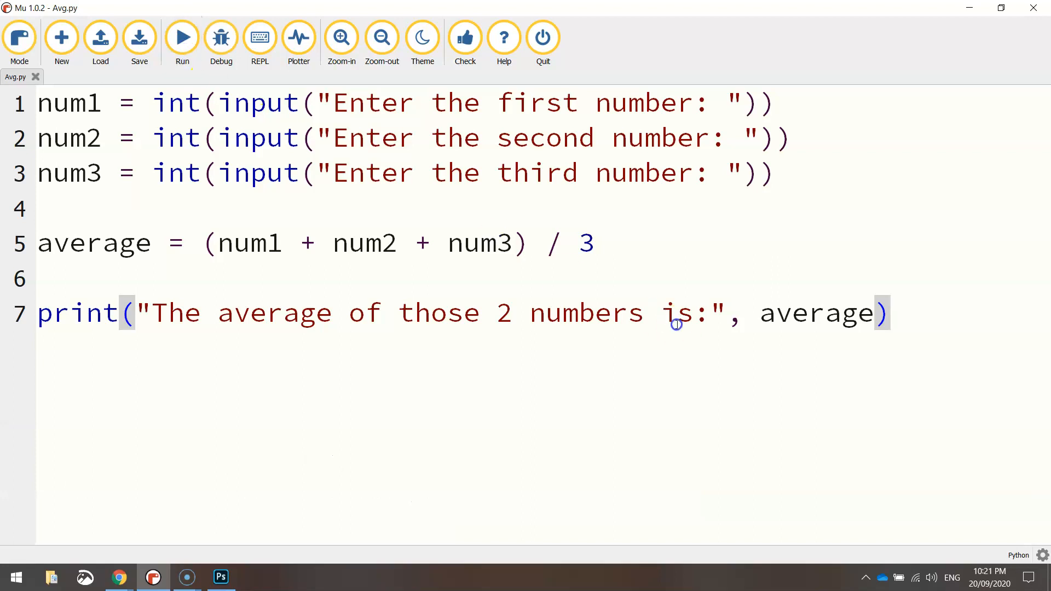
double_click(818, 313)
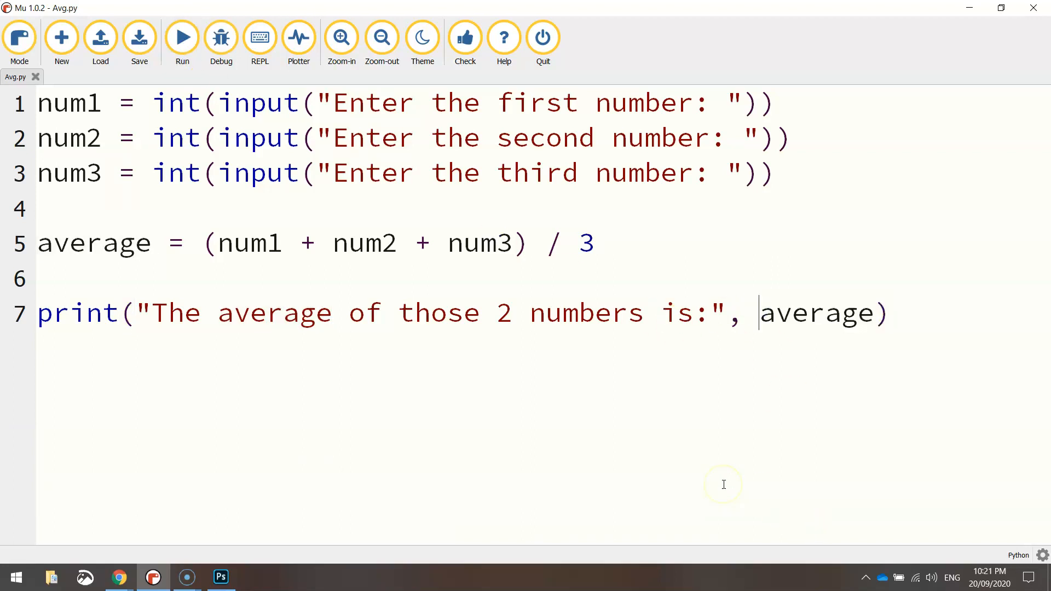
type("roun")
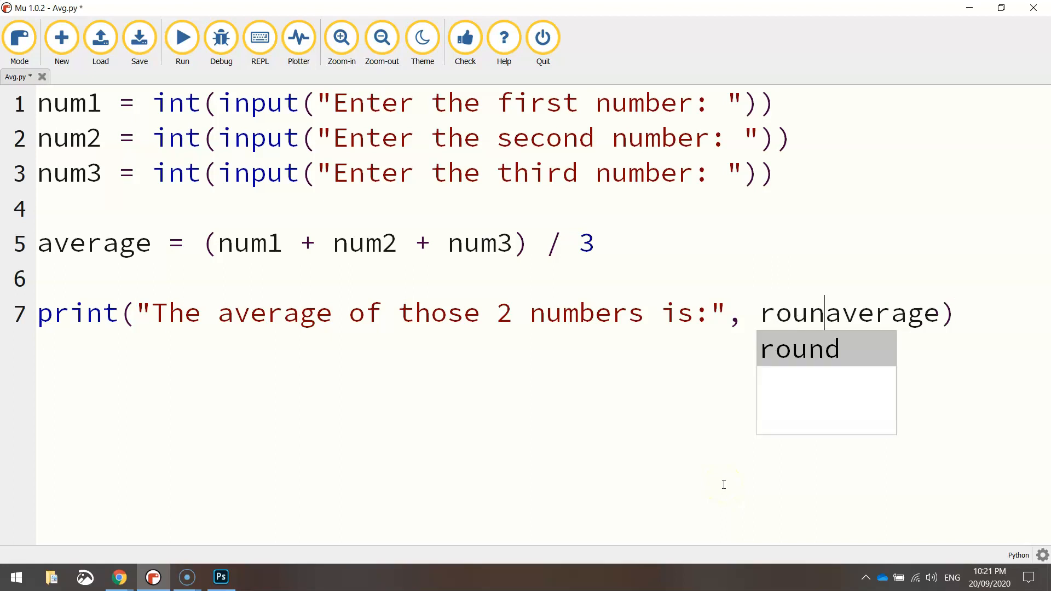
key("Tab")
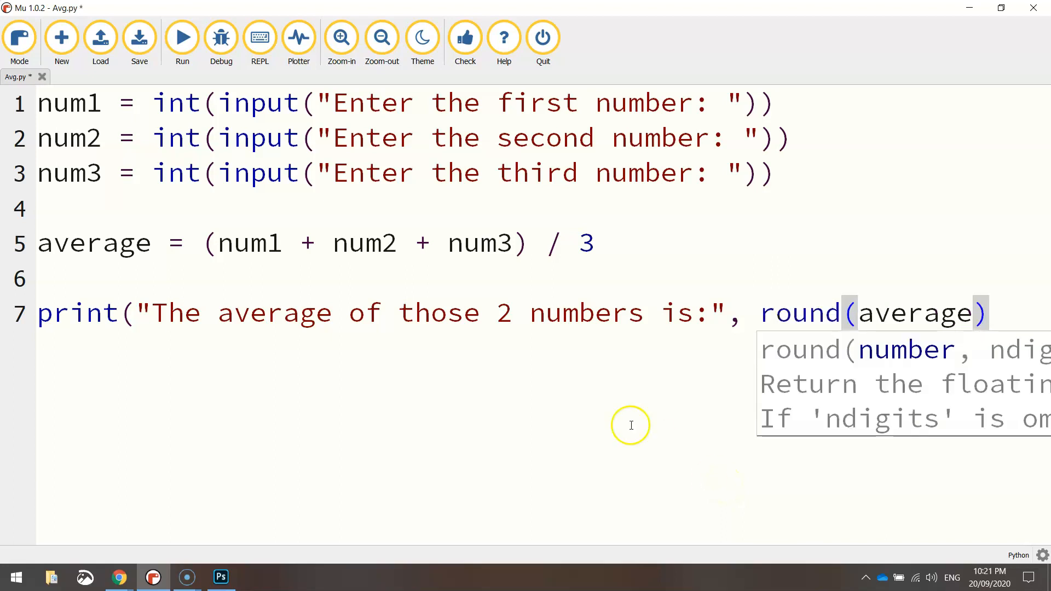
left_click(139, 37)
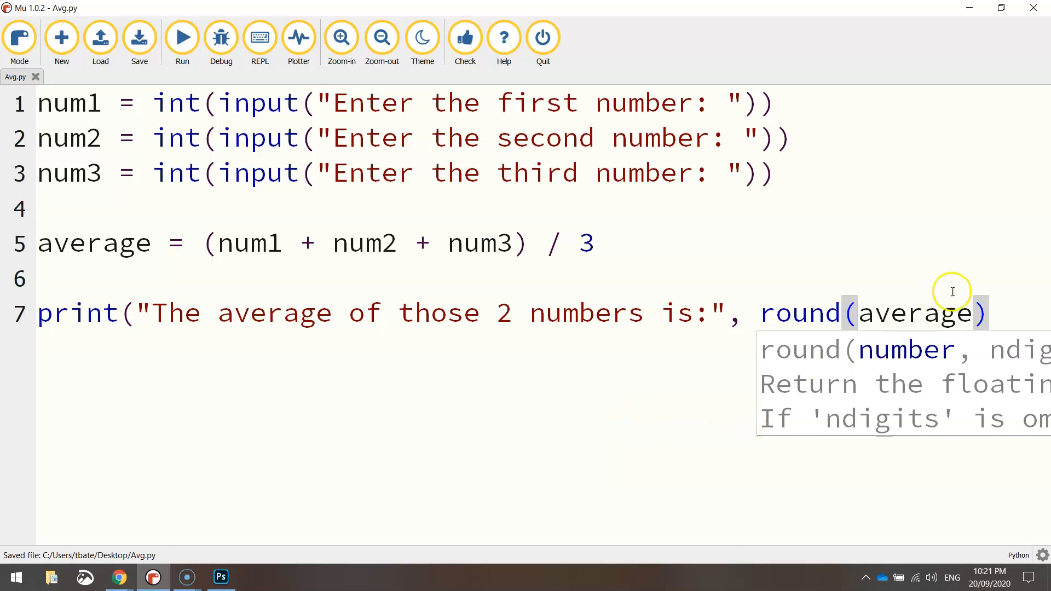
type(",2")
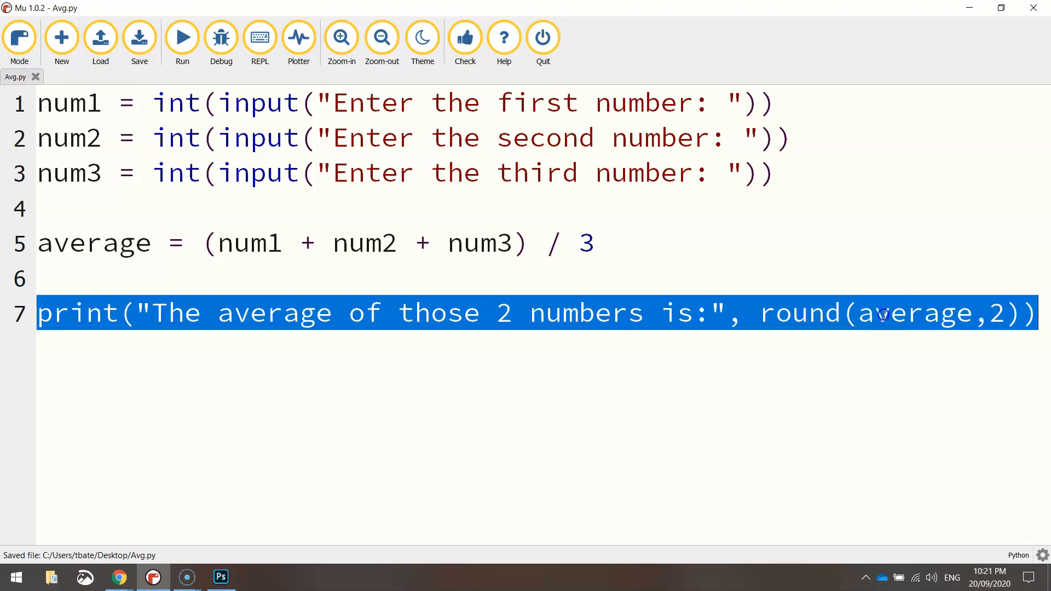
double_click(911, 313)
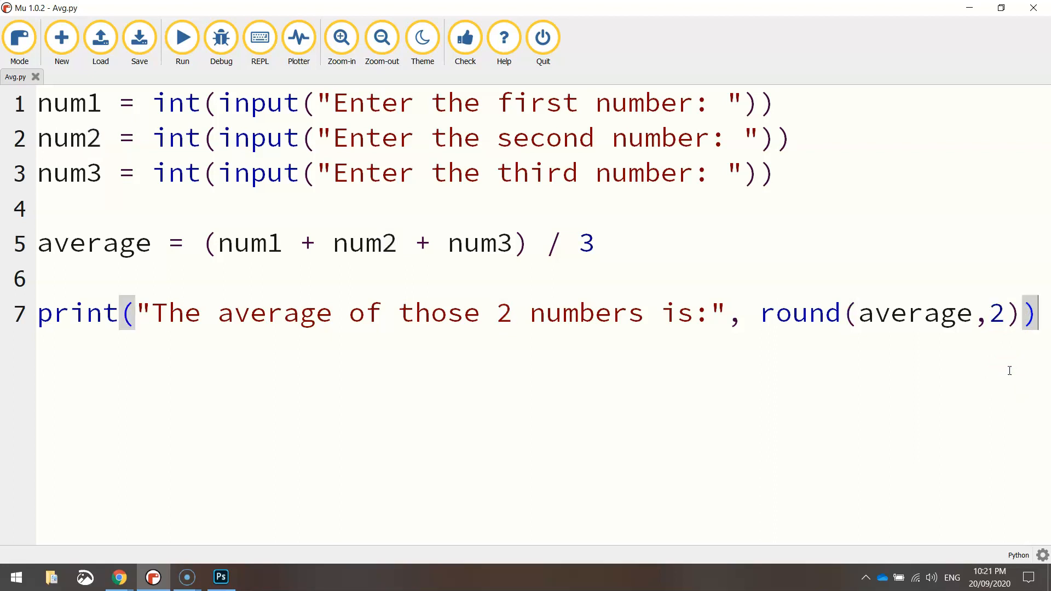
left_click(139, 37)
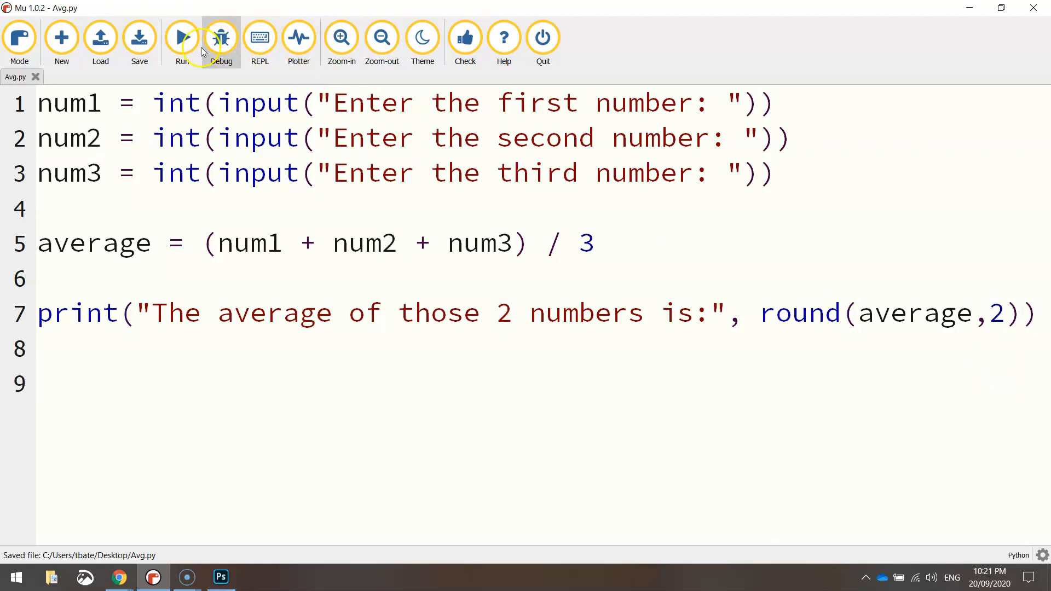
Step: Rerun Avg.py and highlight the rounded average 51.67
left_click(182, 36)
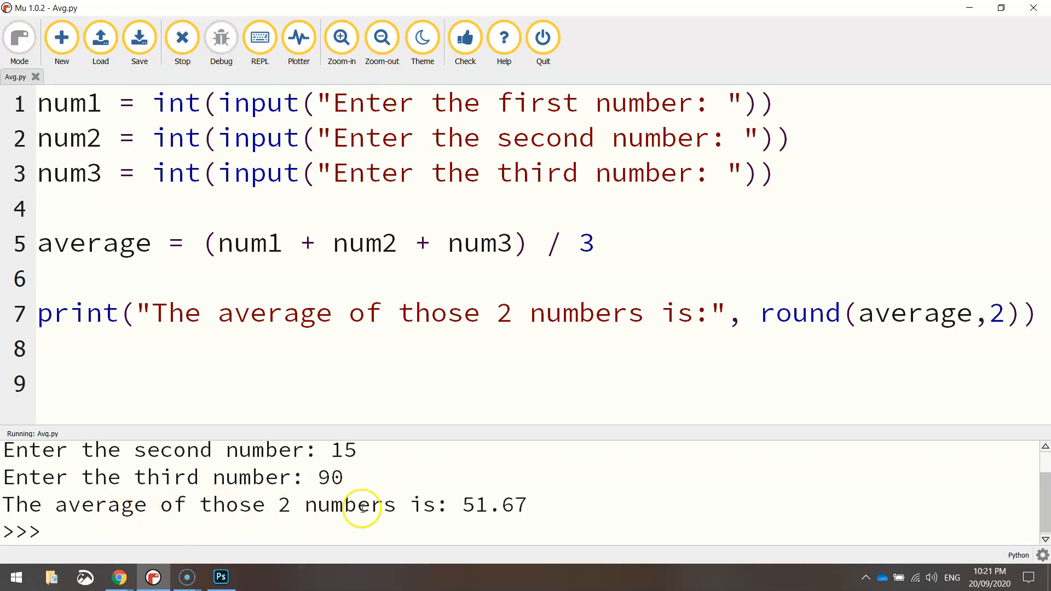
left_click_drag(461, 504, 529, 505)
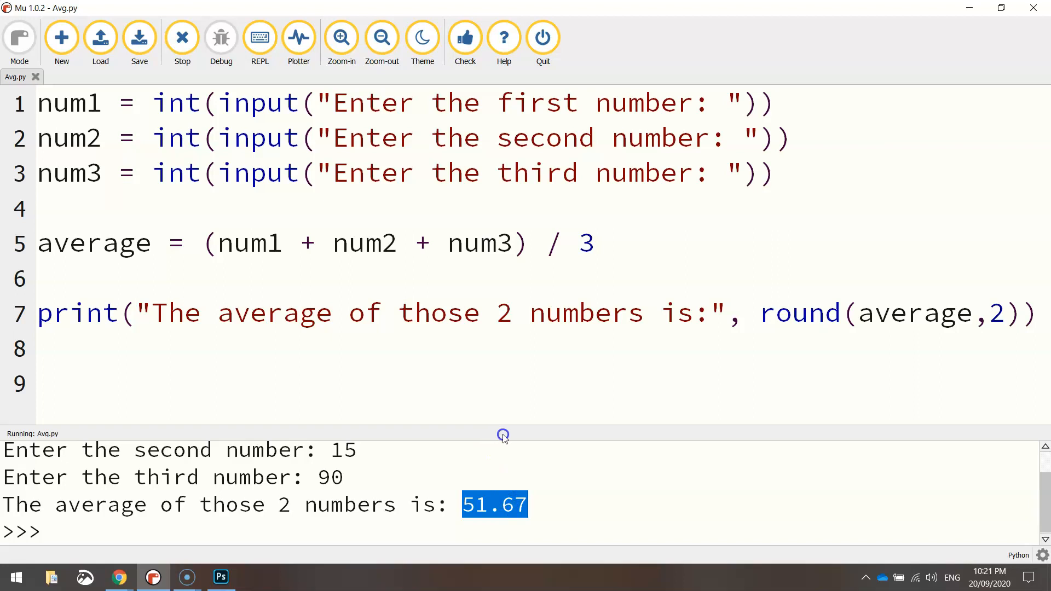
Step: Stop the running Avg.py and close its output pane
left_click(182, 36)
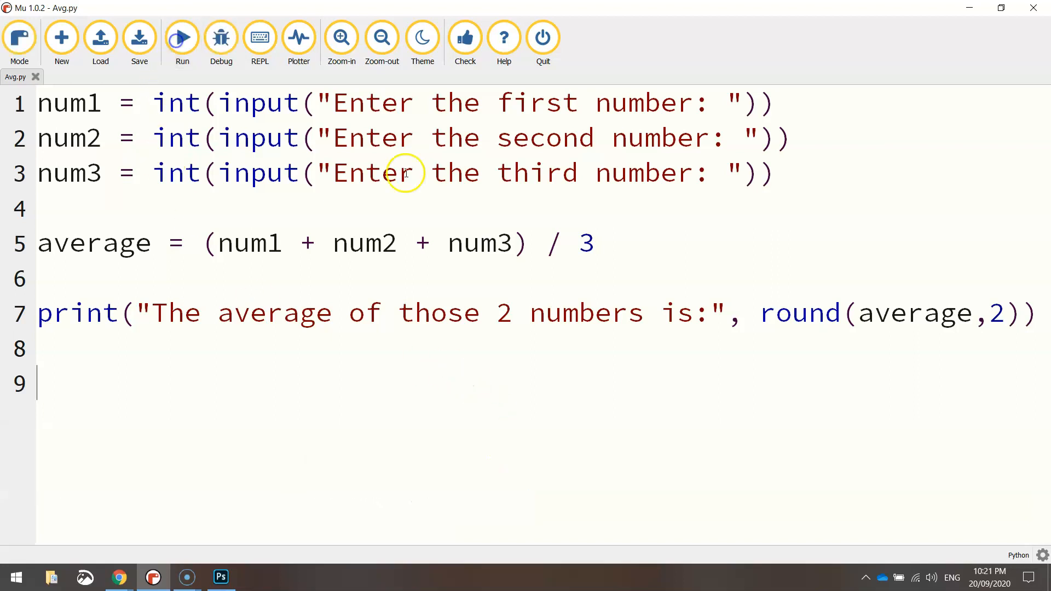
mouse_move(442, 492)
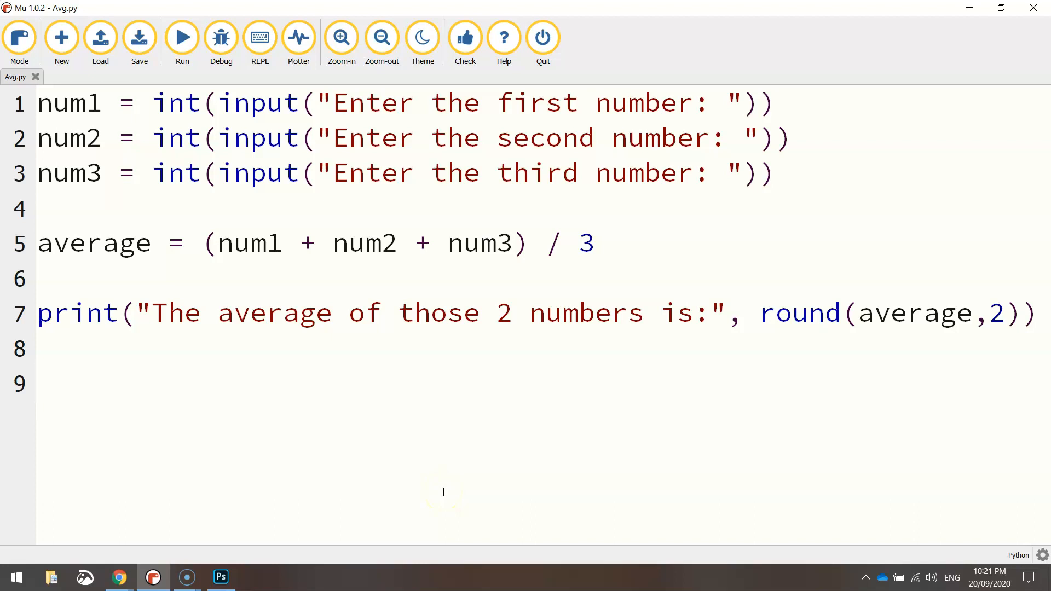
mouse_move(79, 541)
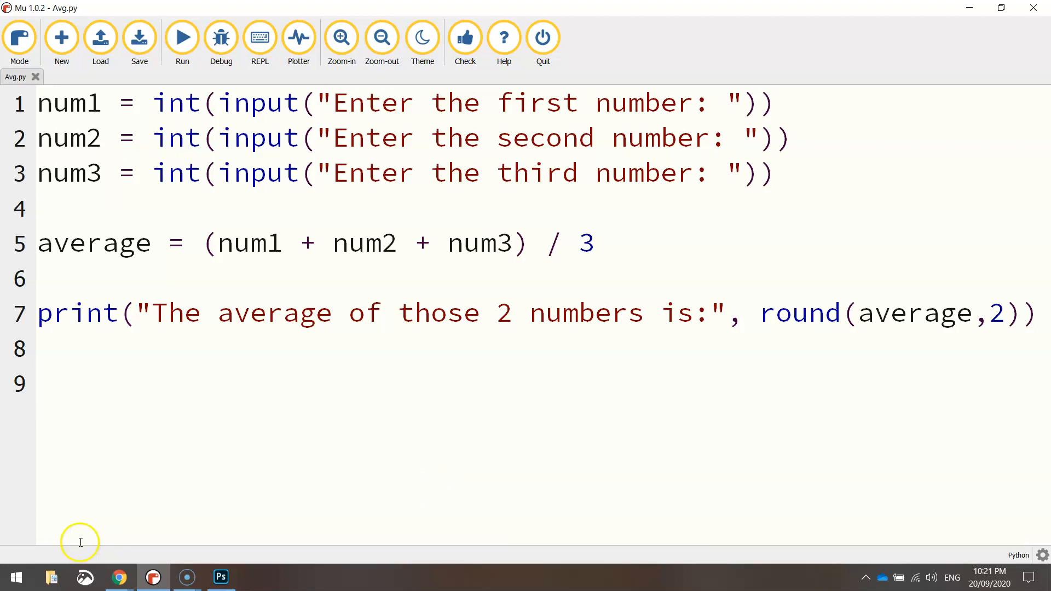